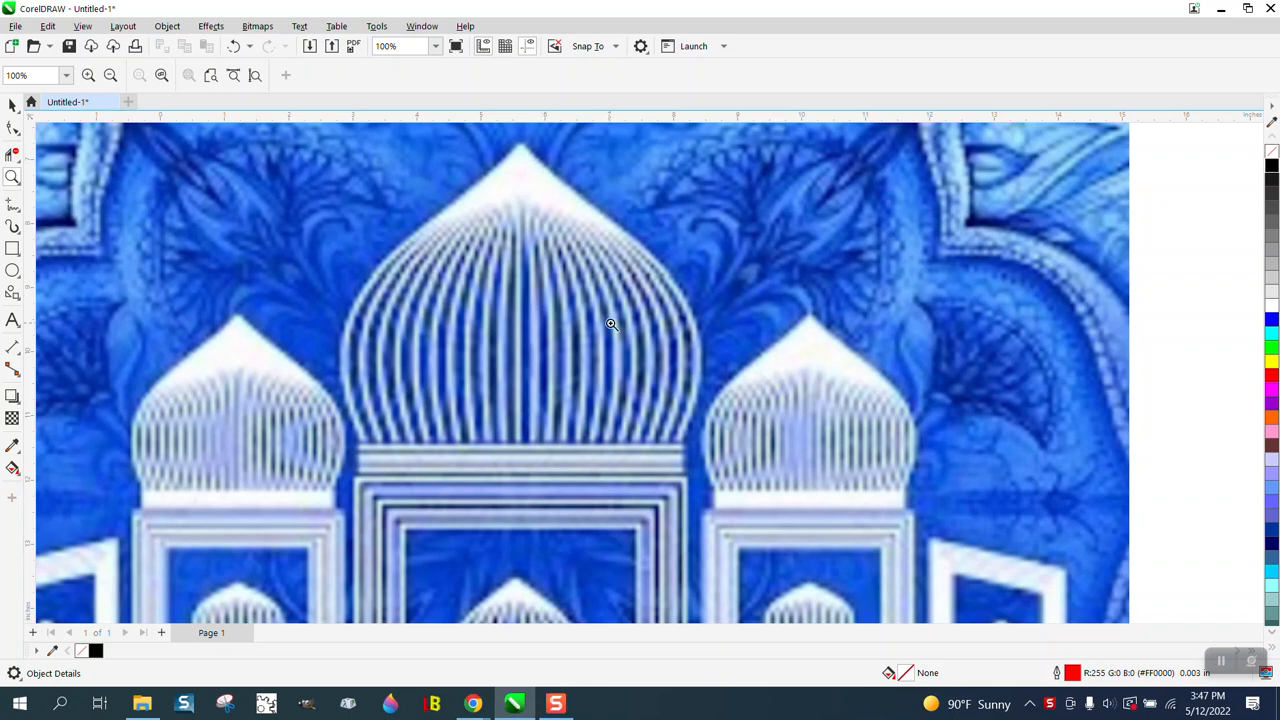
mouse_move(850, 444)
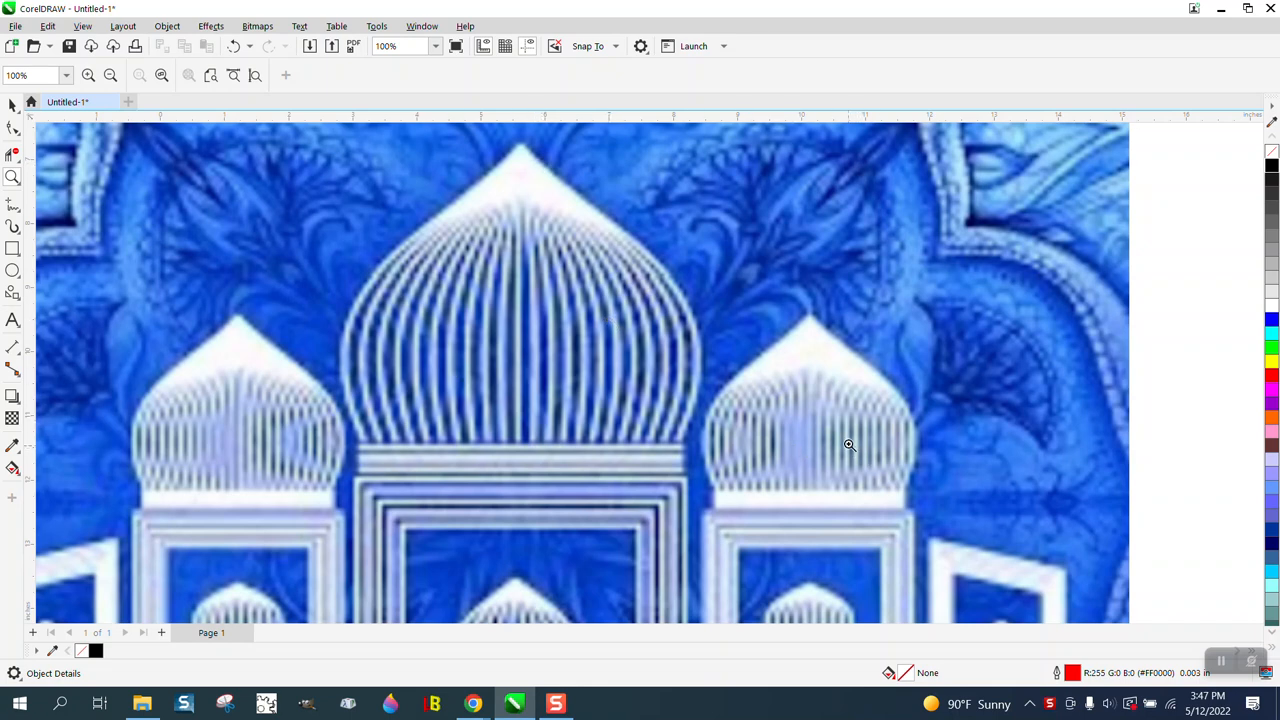
mouse_move(566, 192)
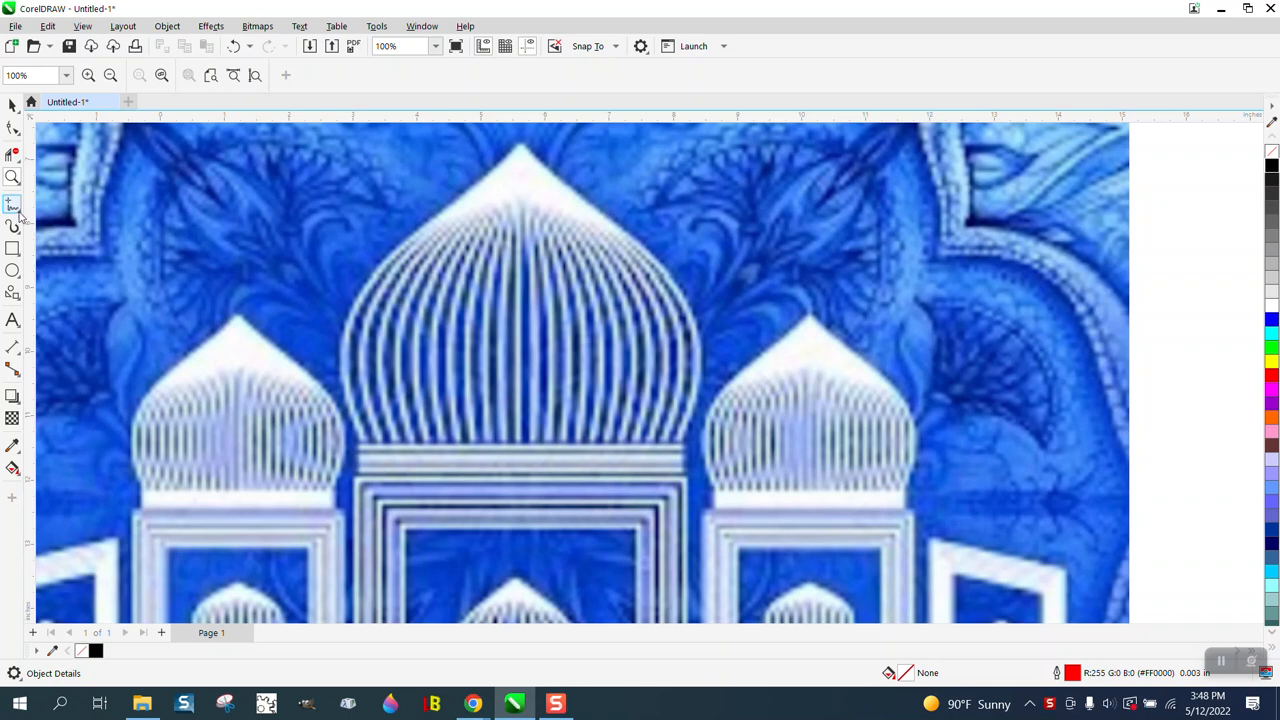
Switch to the Bezier/curve tool to start tracing from the dome's tip
left_click(14, 204)
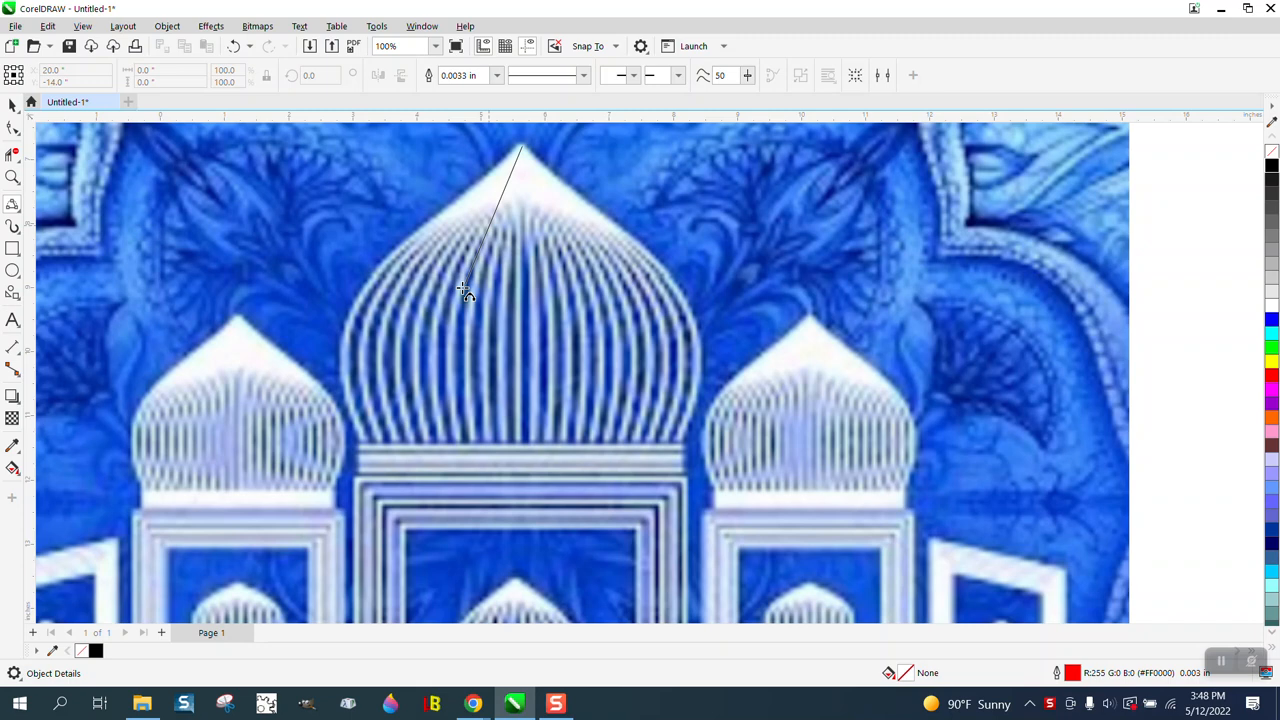
Draw the dome's left edge as one curved line over the reference photo
left_click_drag(464, 290, 356, 356)
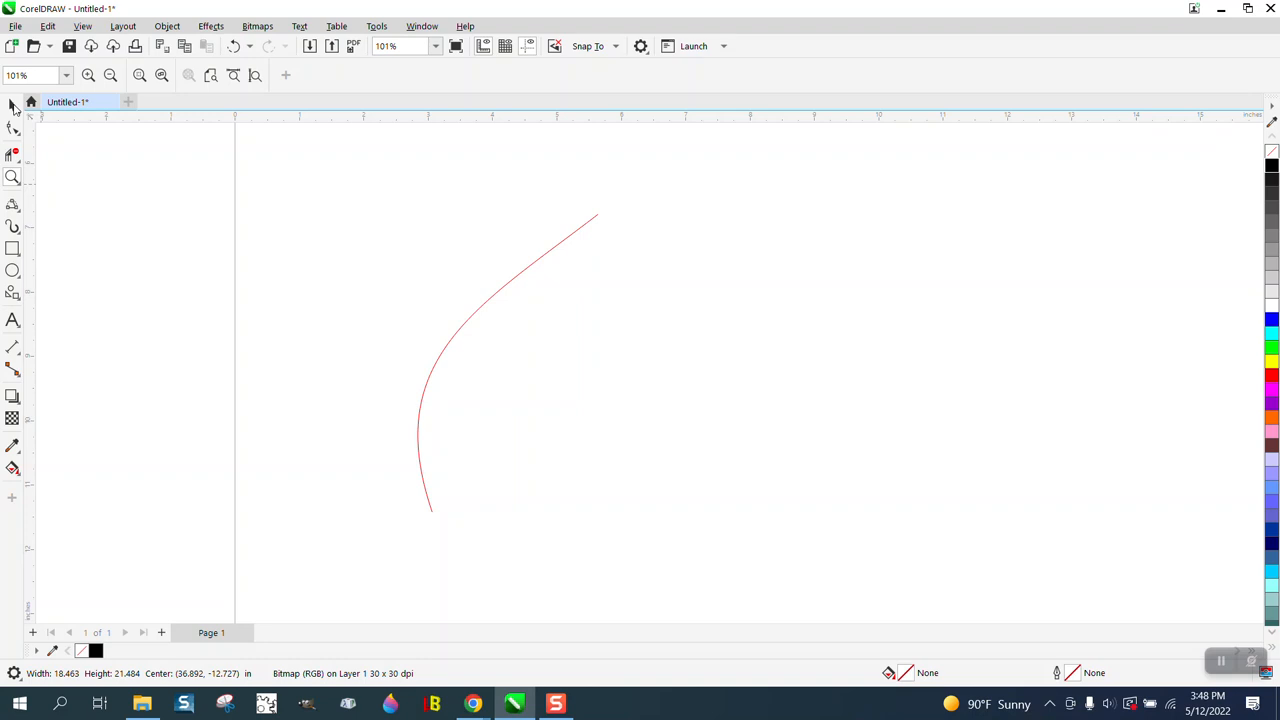
Select the dome curve and its mirrored copy and give both a thicker black outline
left_click(504, 288)
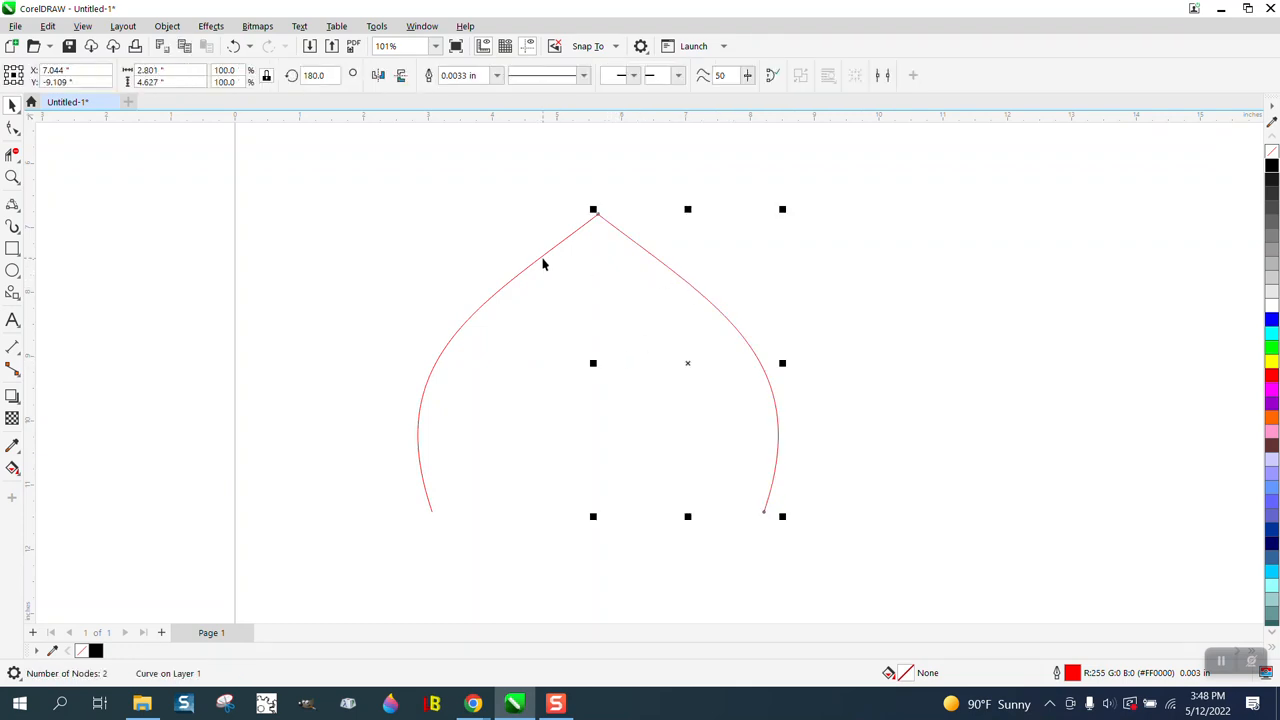
mouse_move(660, 264)
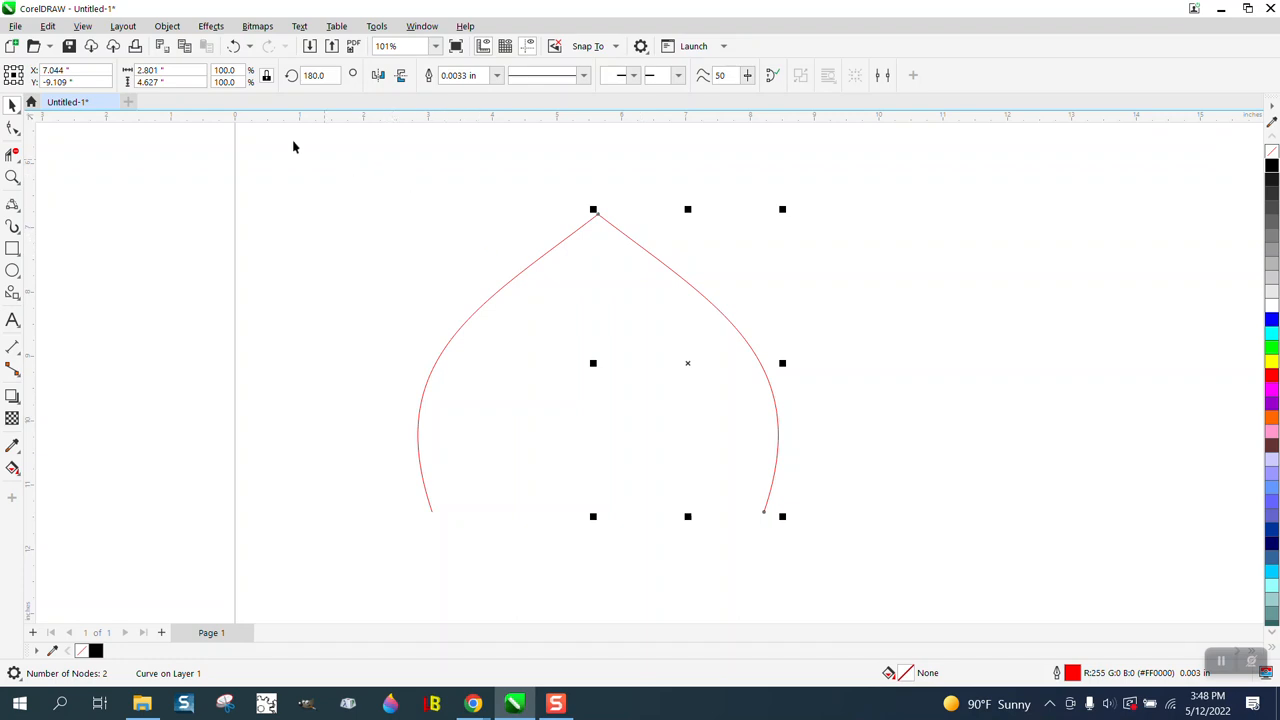
left_click(212, 26)
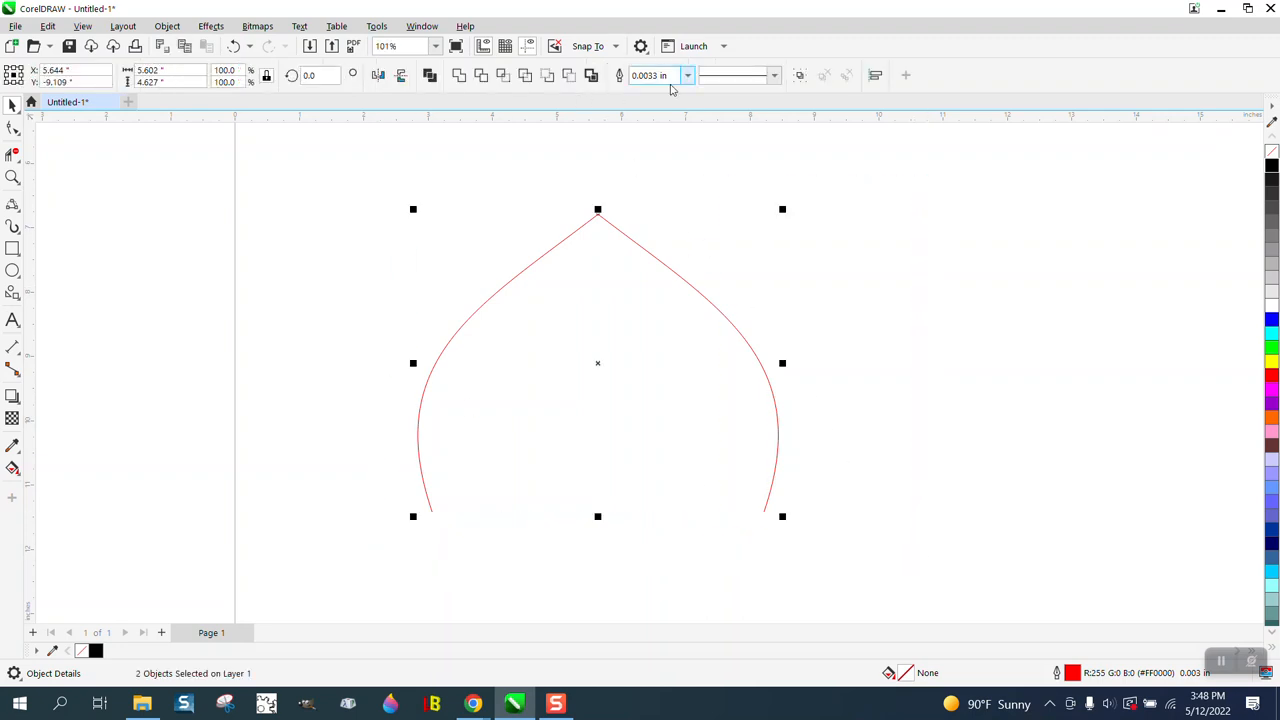
left_click(688, 76)
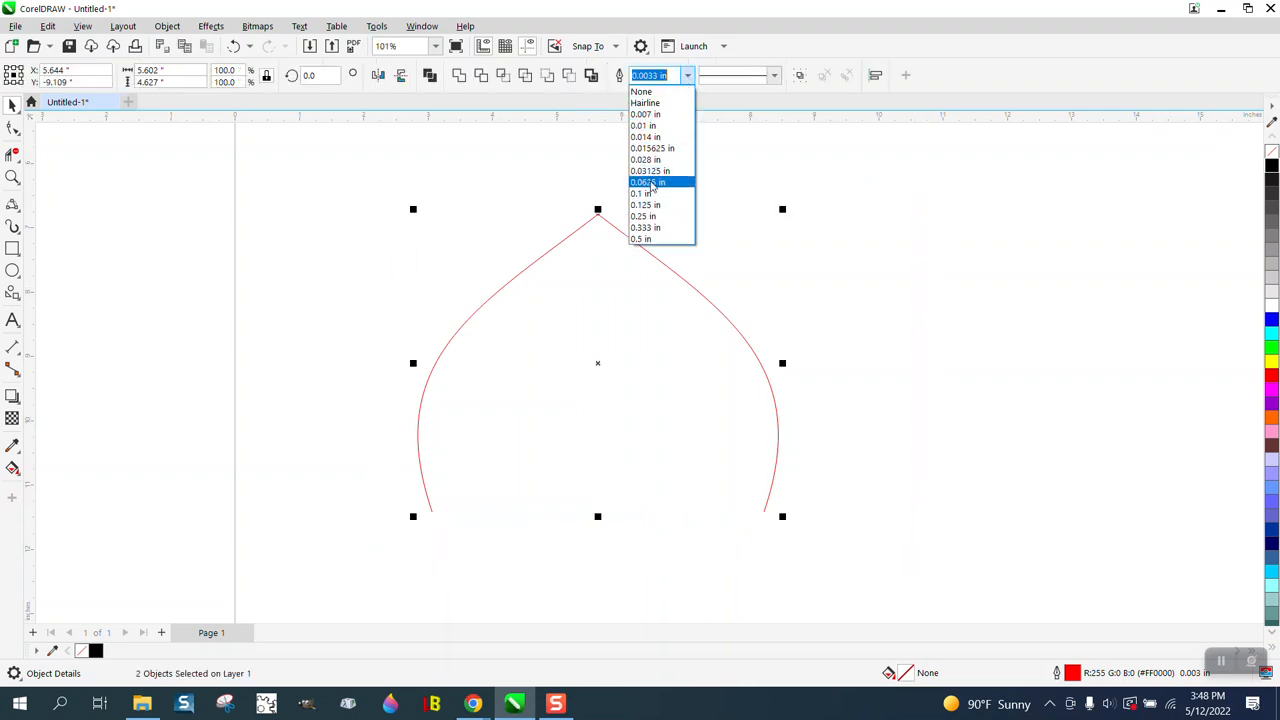
left_click(648, 182)
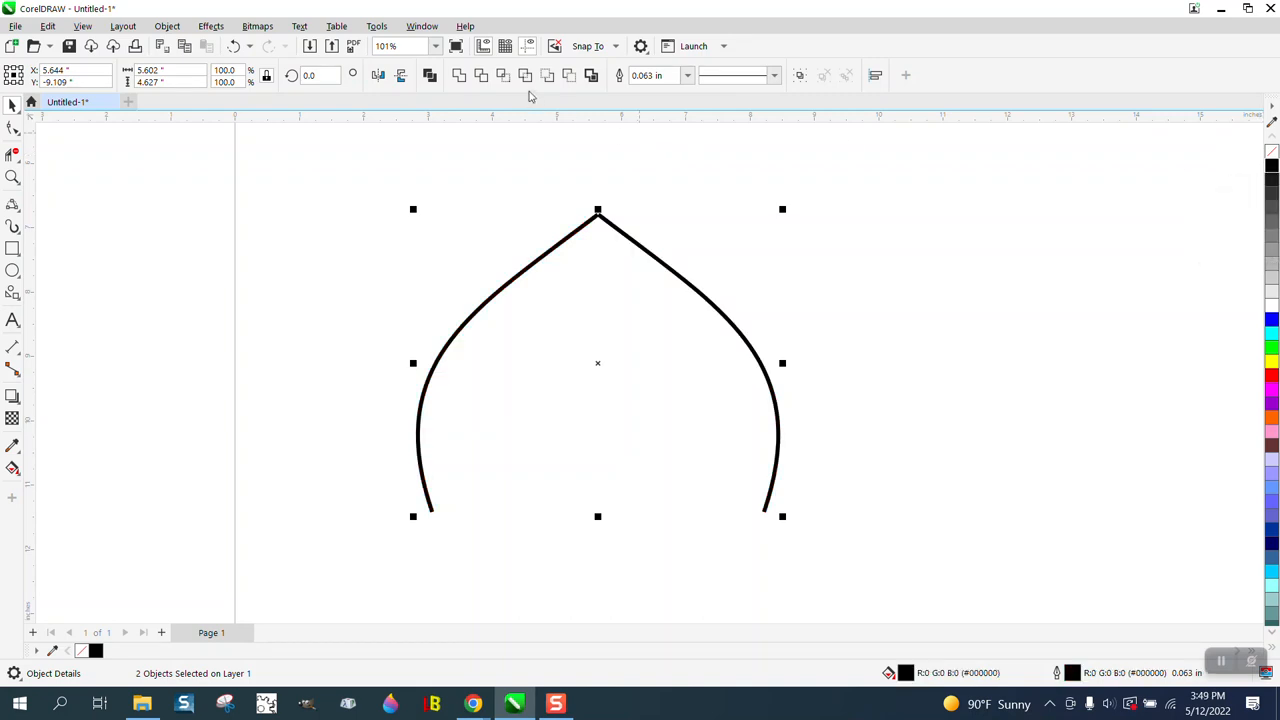
left_click(688, 76)
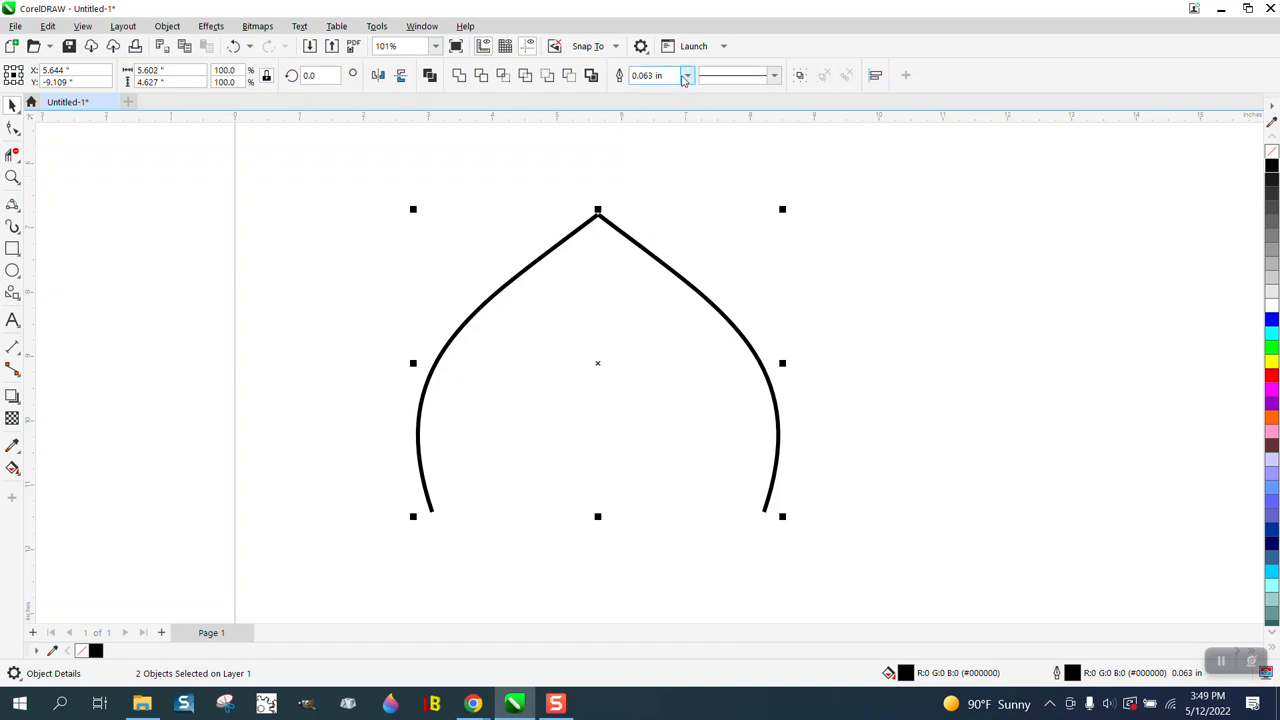
left_click(656, 76)
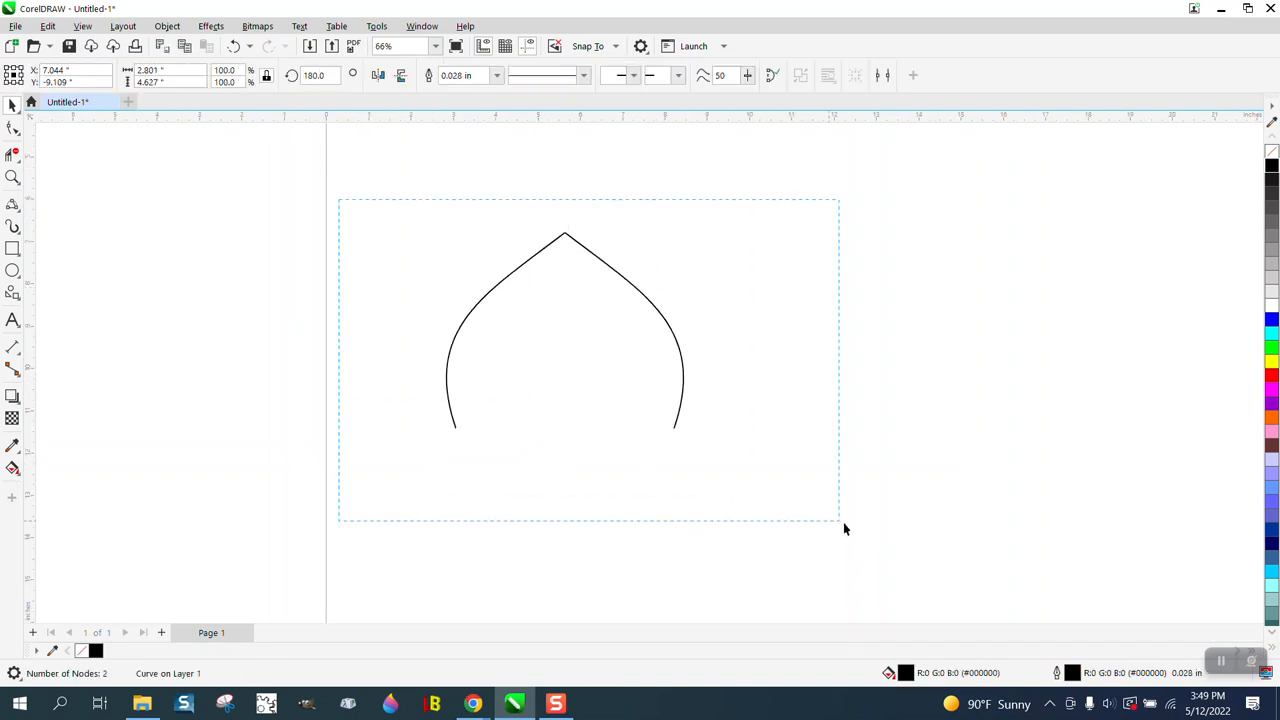
Set up a Blend effect with 18 steps between the two dome curves
left_click(210, 26)
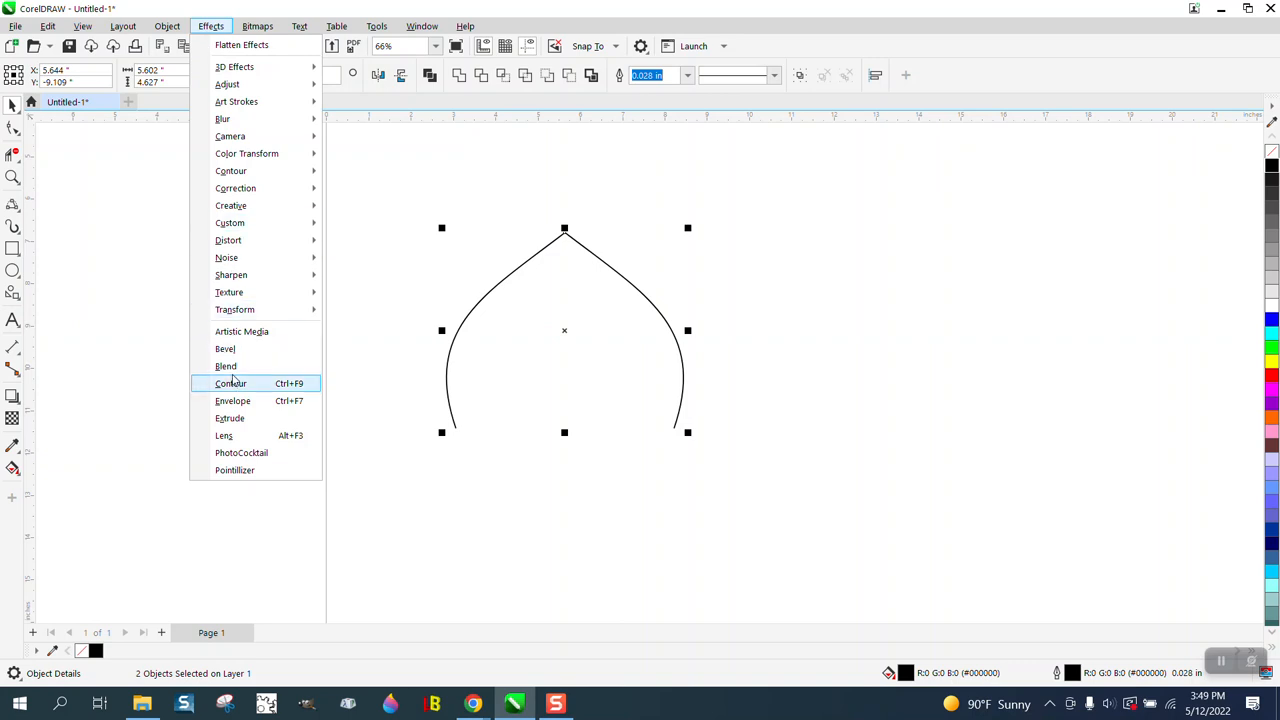
left_click(224, 364)
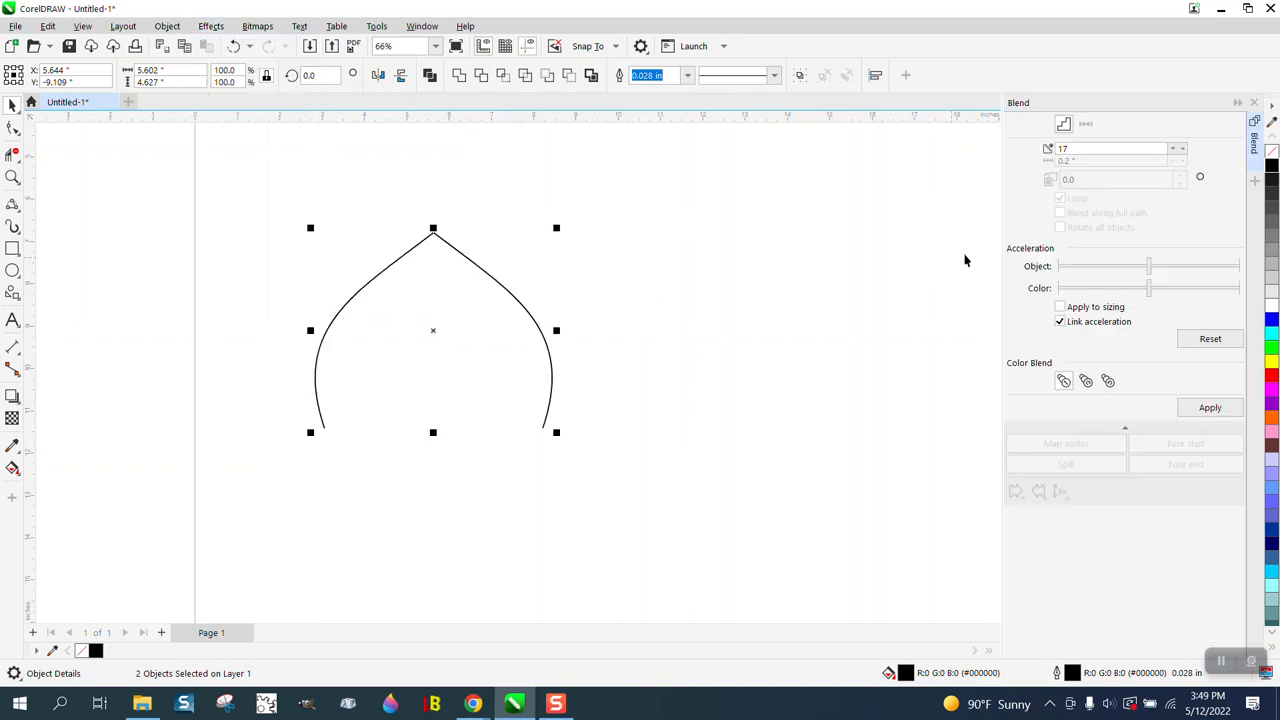
left_click(1110, 148)
type("18")
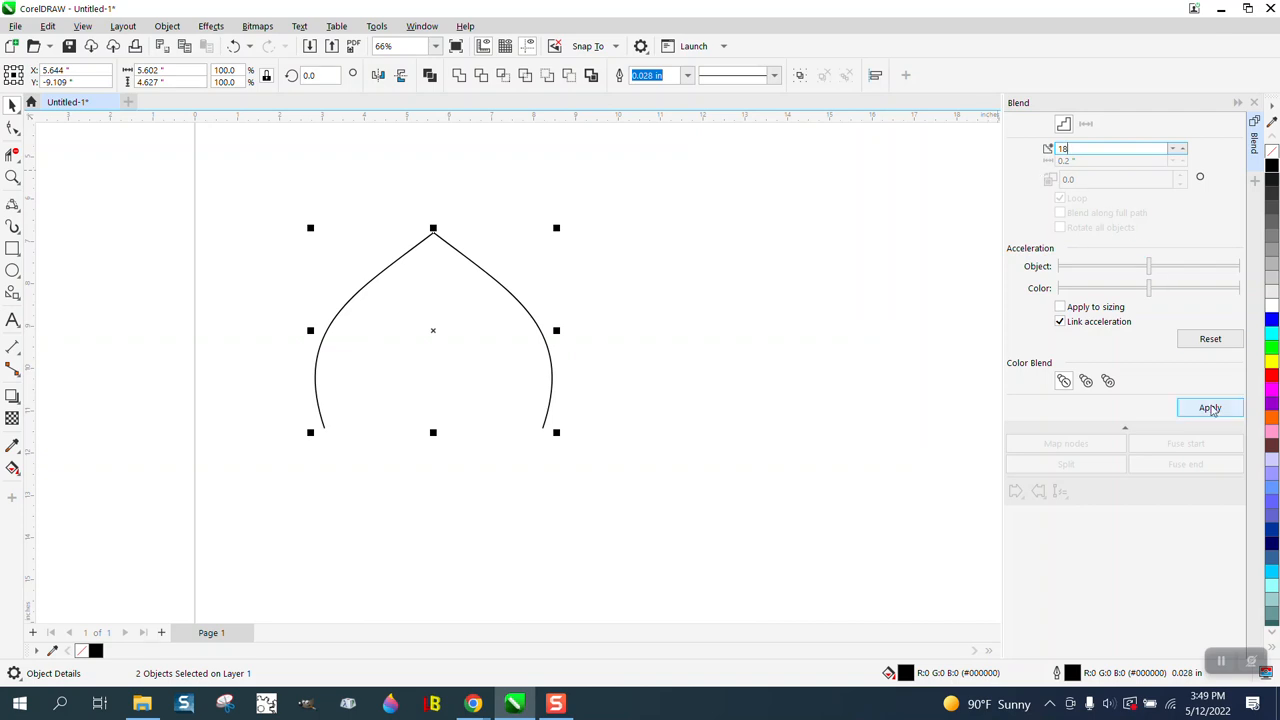
left_click(1210, 408)
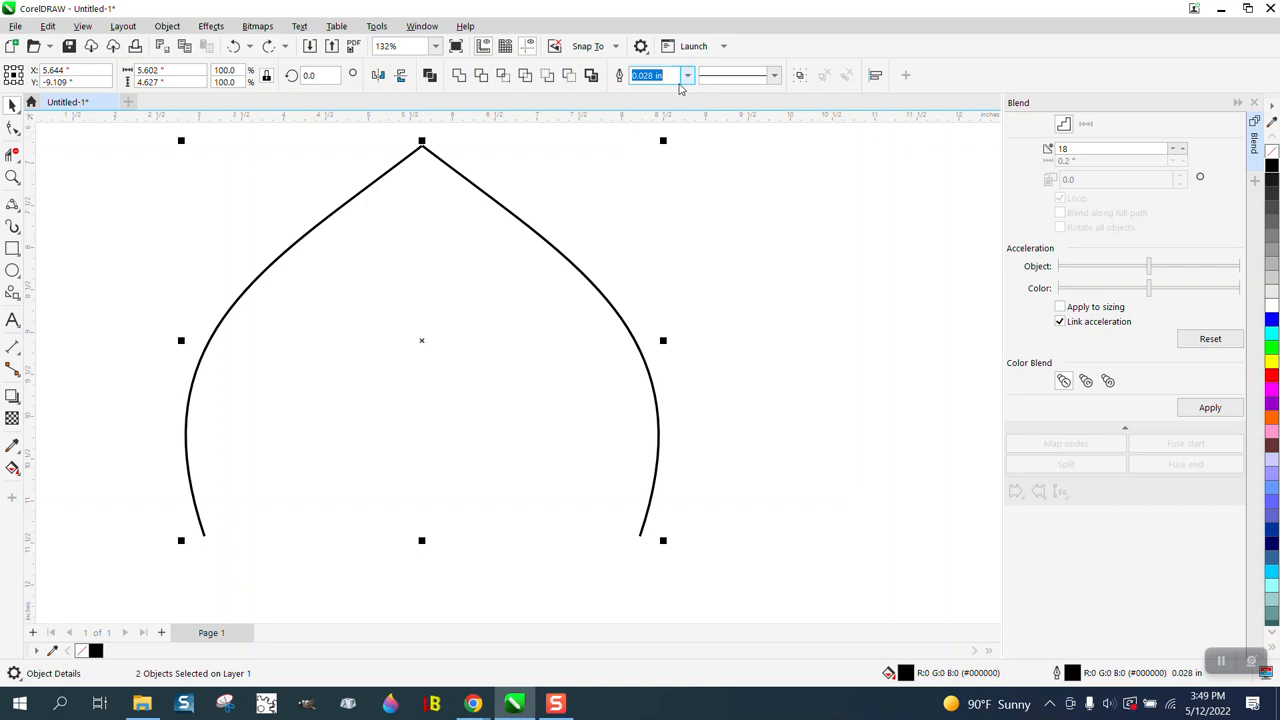
Thicken both dome outlines further and apply the 18-step blend
left_click(688, 76)
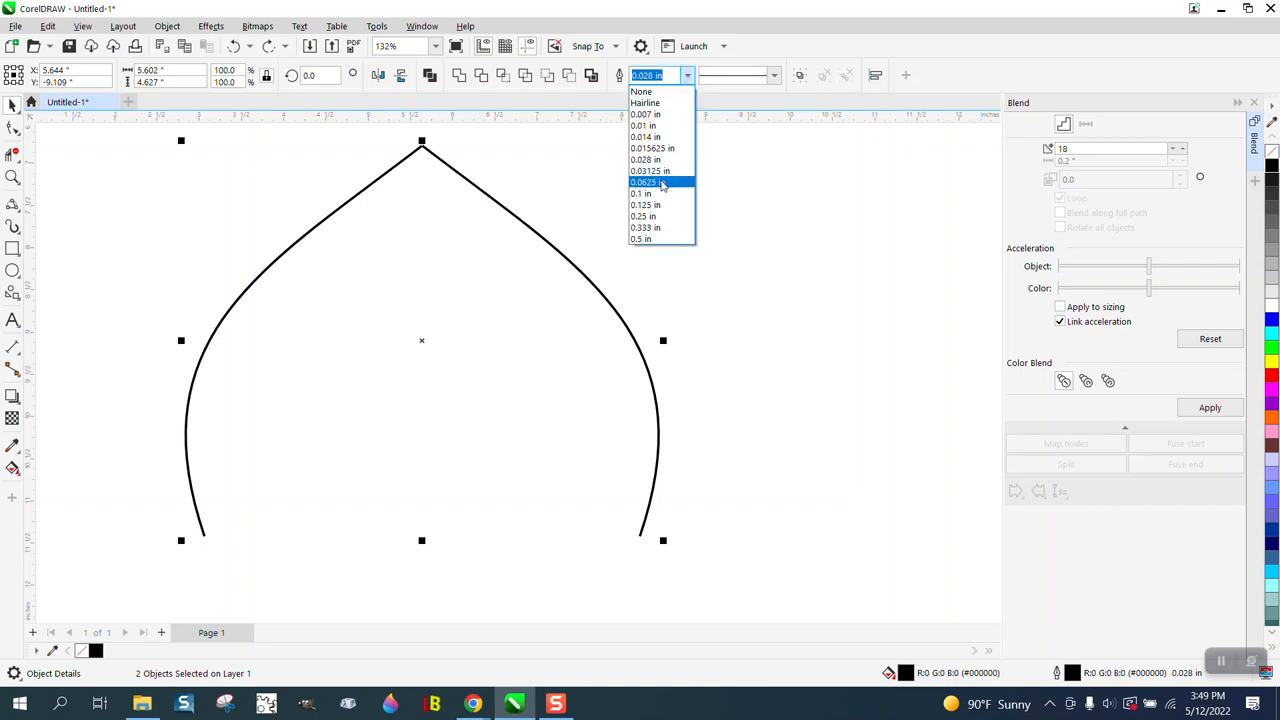
left_click(644, 182)
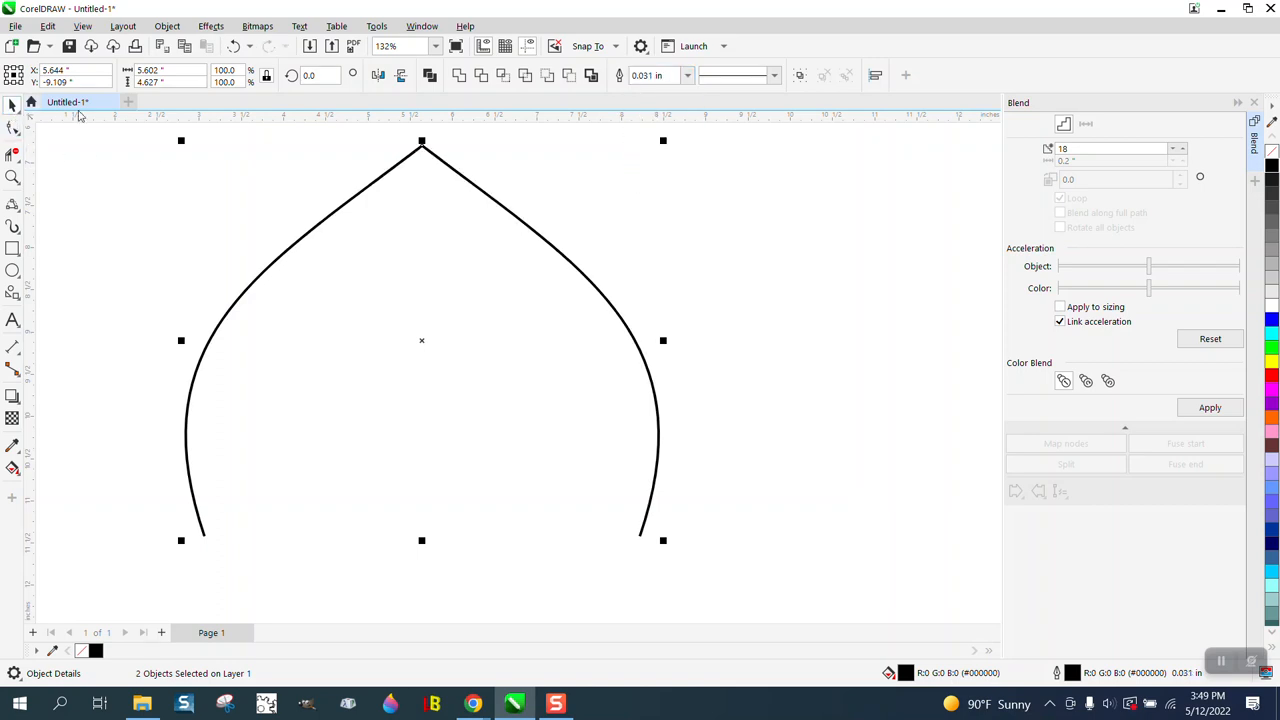
left_click(688, 76)
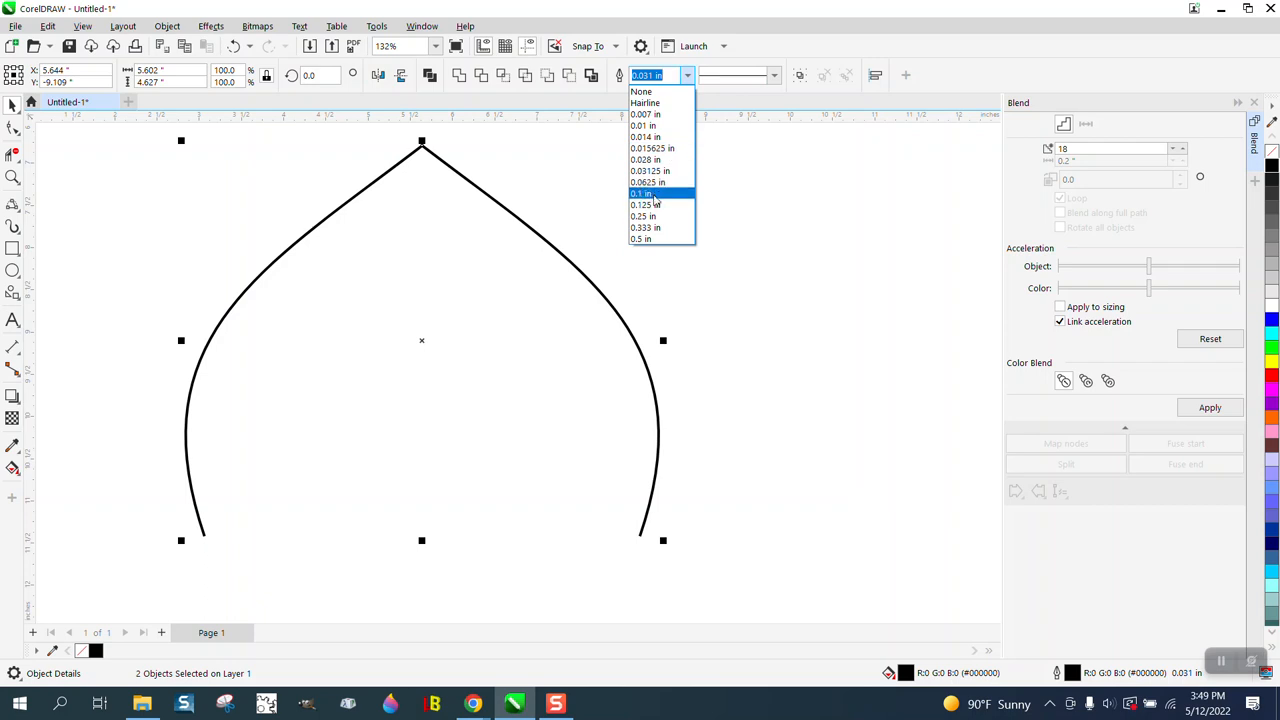
left_click(648, 182)
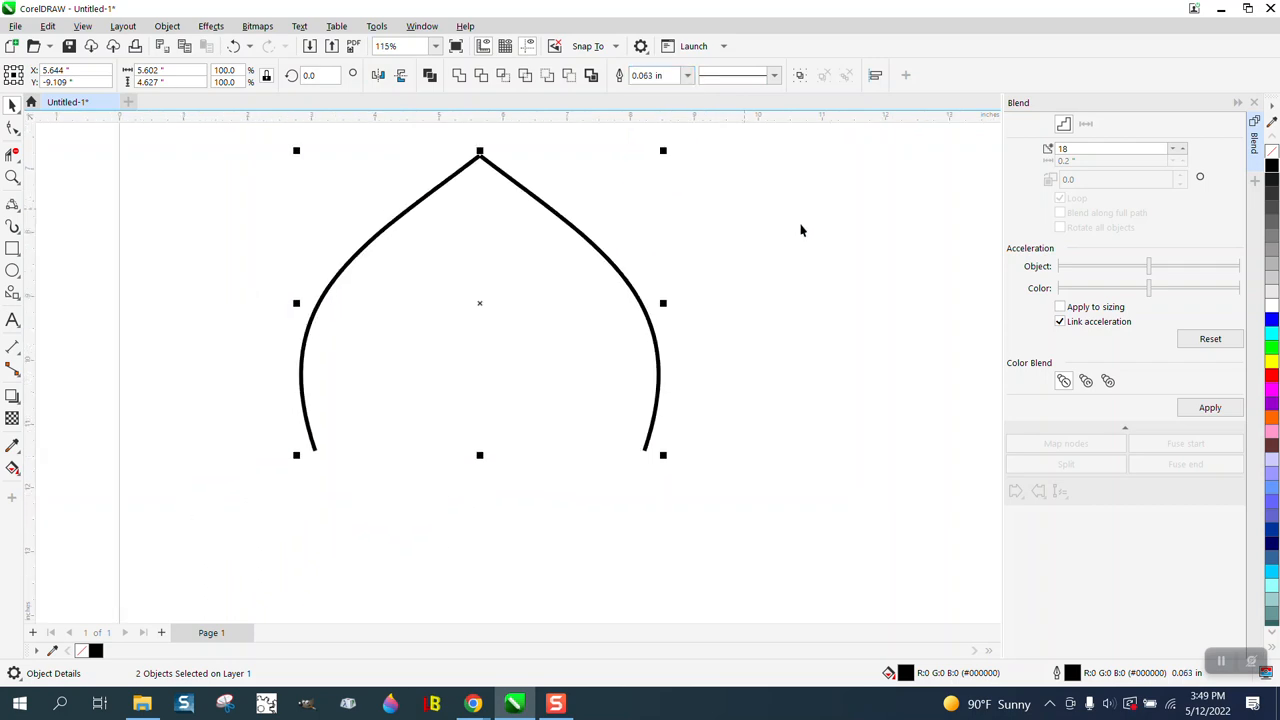
left_click(1210, 408)
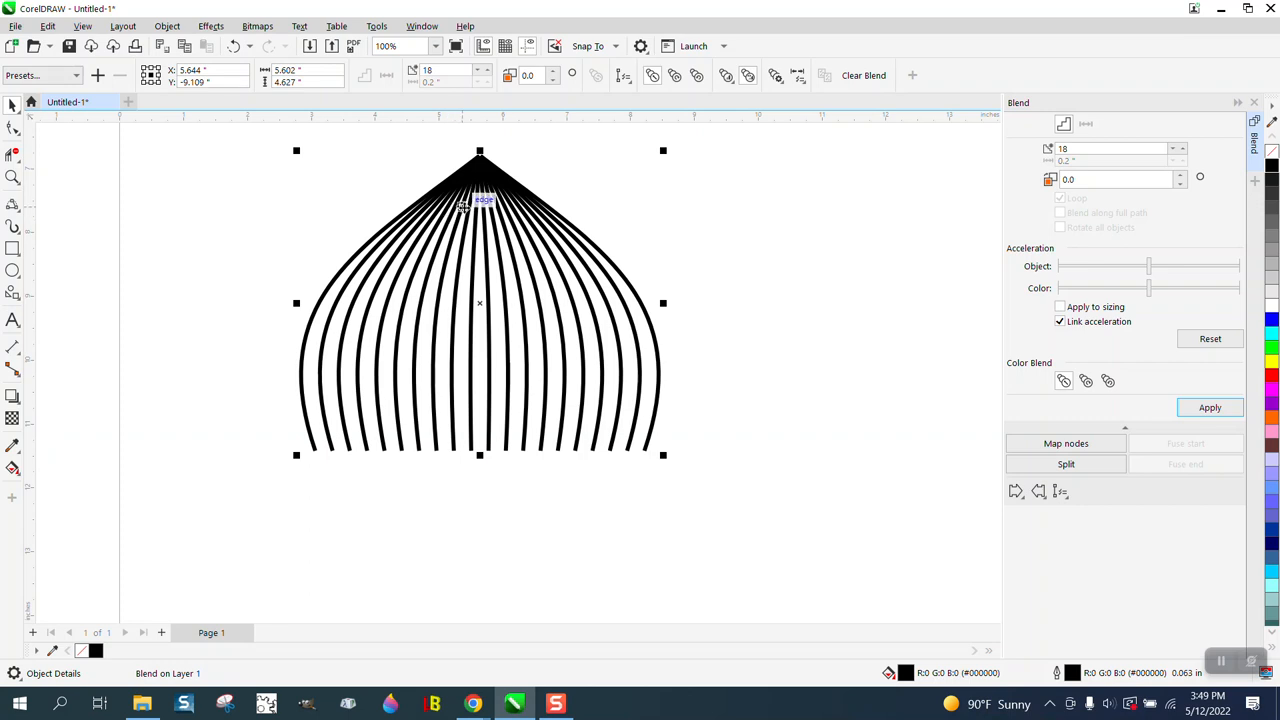
mouse_move(938, 272)
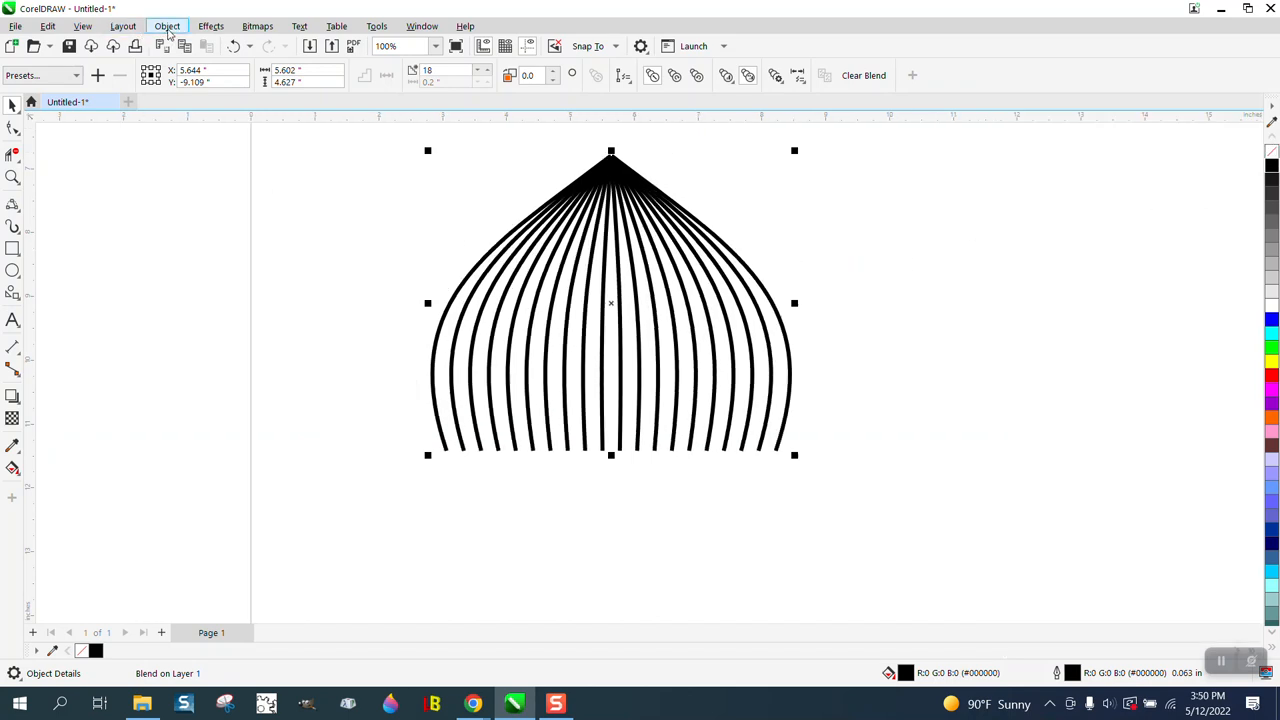
Break the blend apart, ungroup the 20 ribs and convert their outlines to objects
left_click(168, 26)
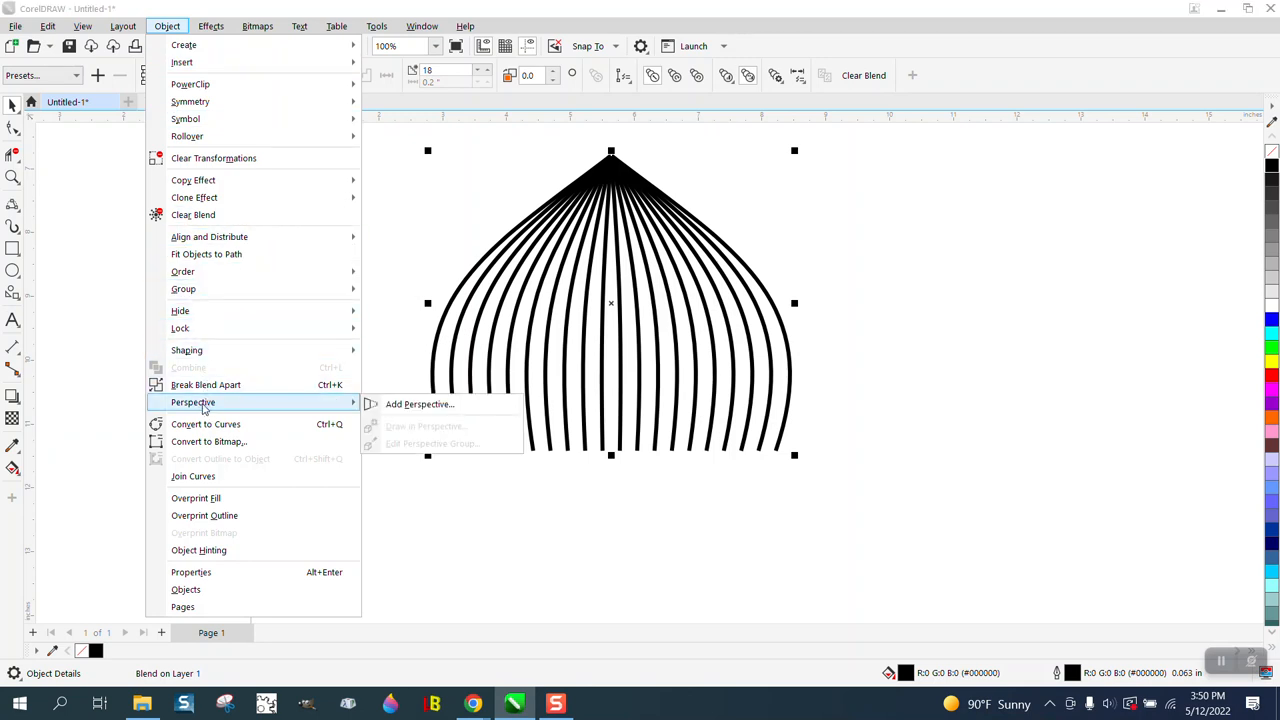
mouse_move(188, 350)
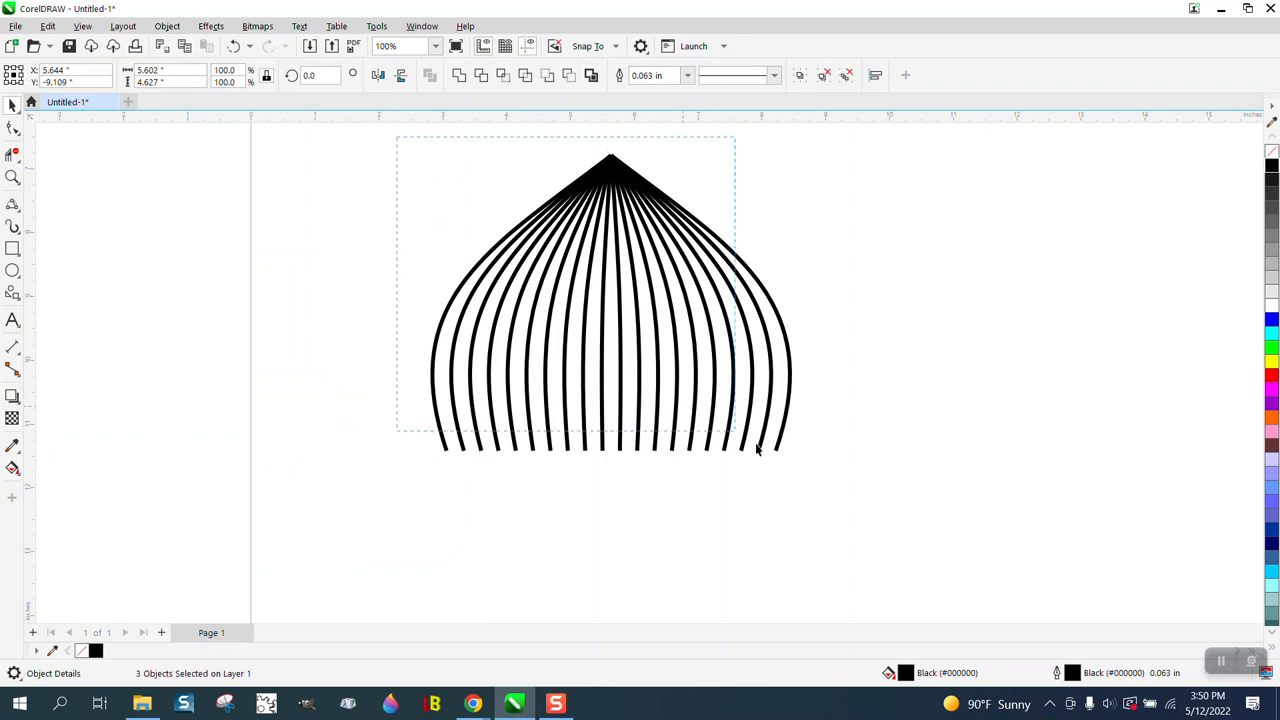
left_click(168, 26)
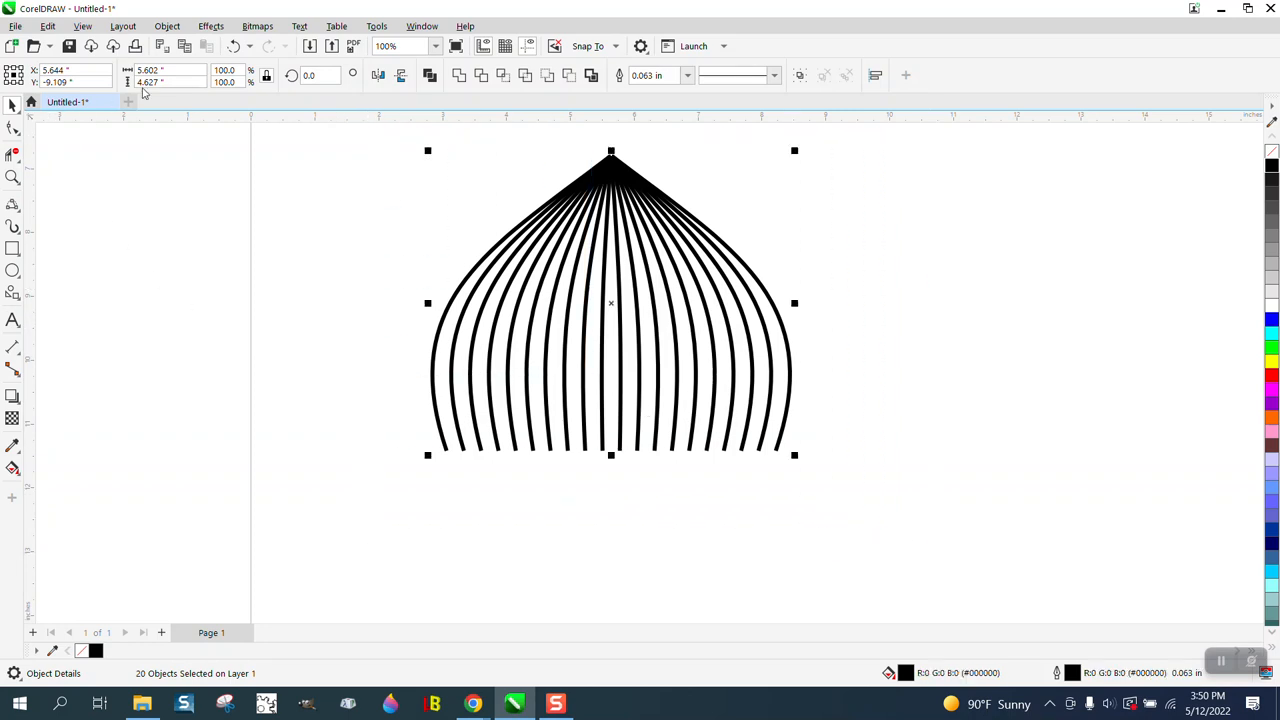
left_click(168, 26)
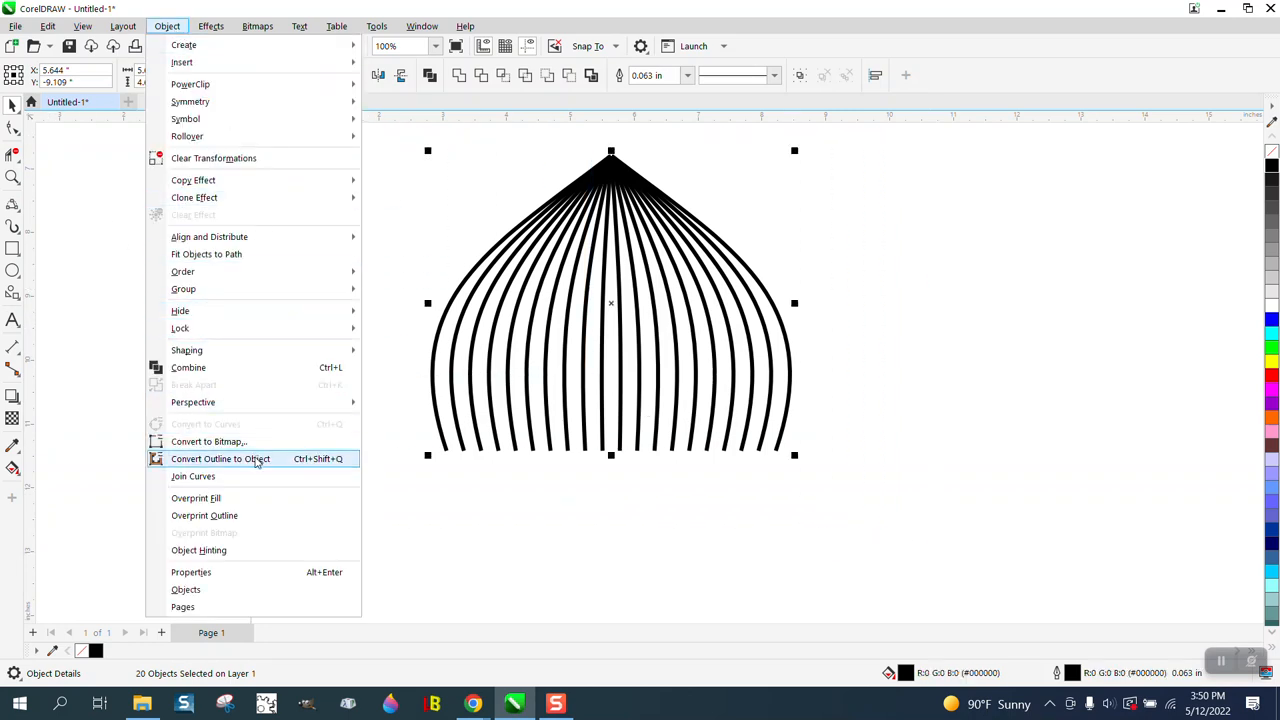
left_click(220, 458)
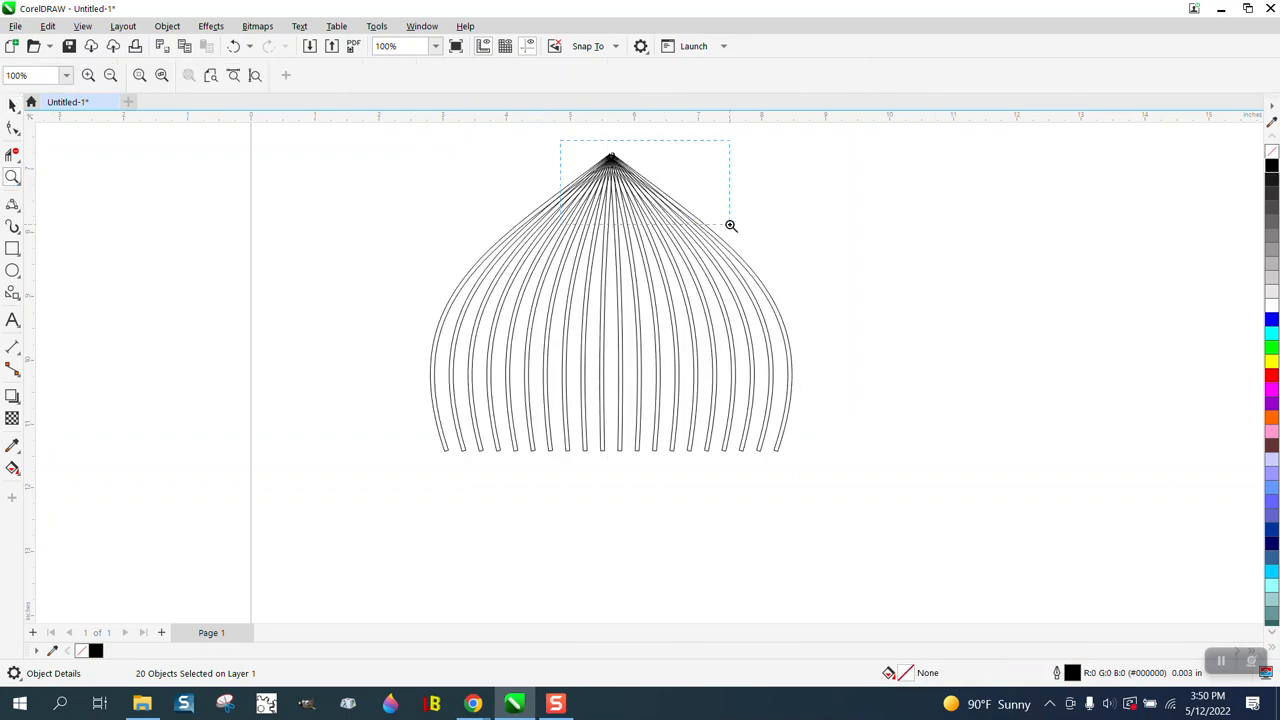
left_click(730, 224)
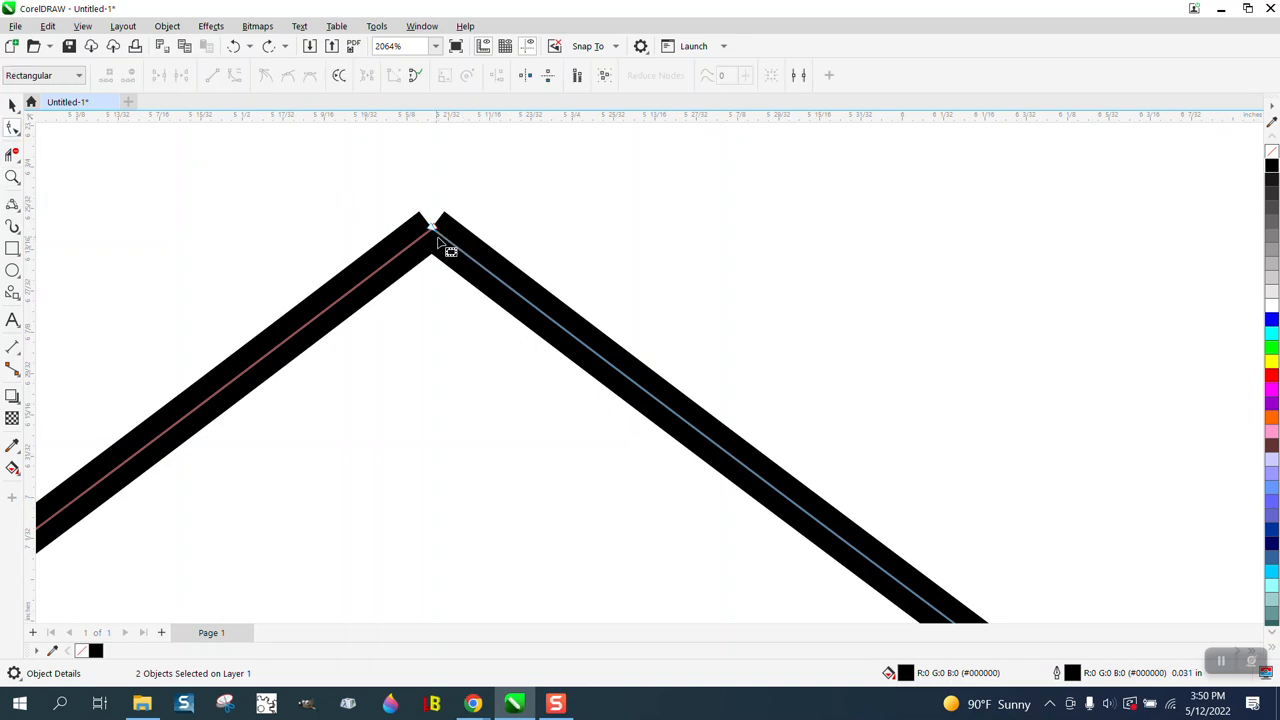
Zoom out so the original dome curves sit beside the reference photo
scroll("down", 3)
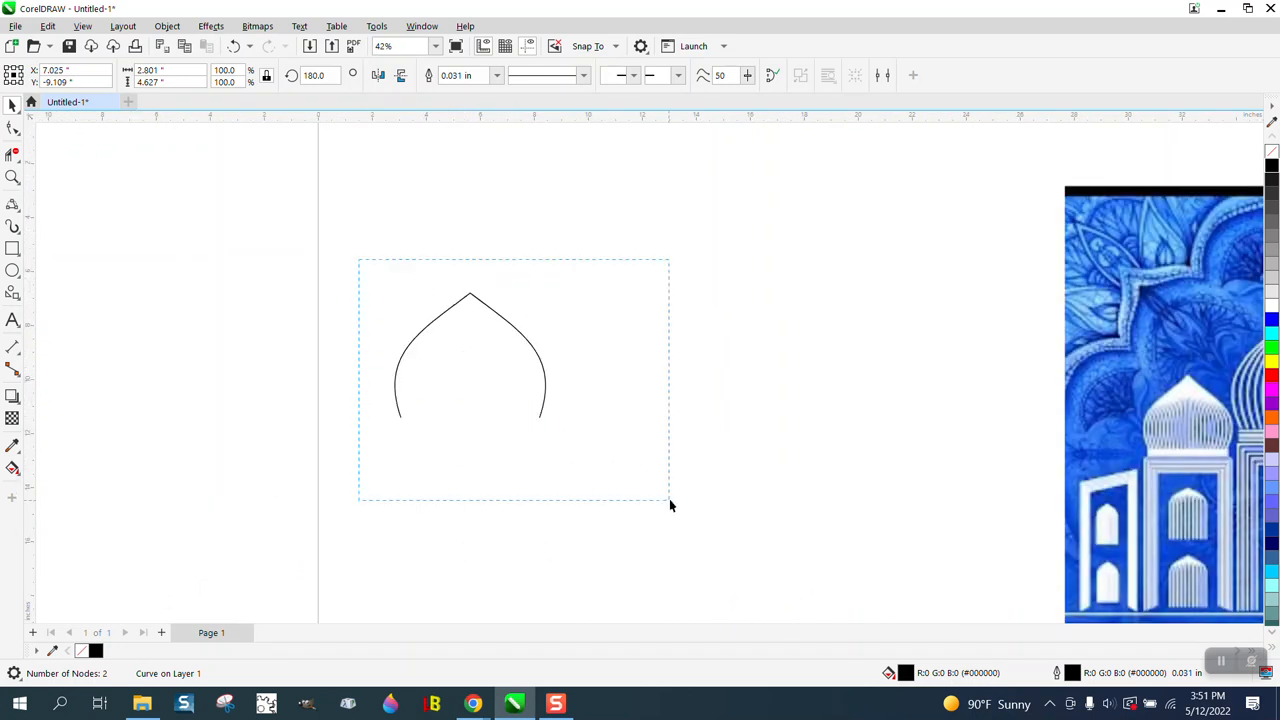
Apply a Blend effect between the two thin dome curves
left_click(210, 26)
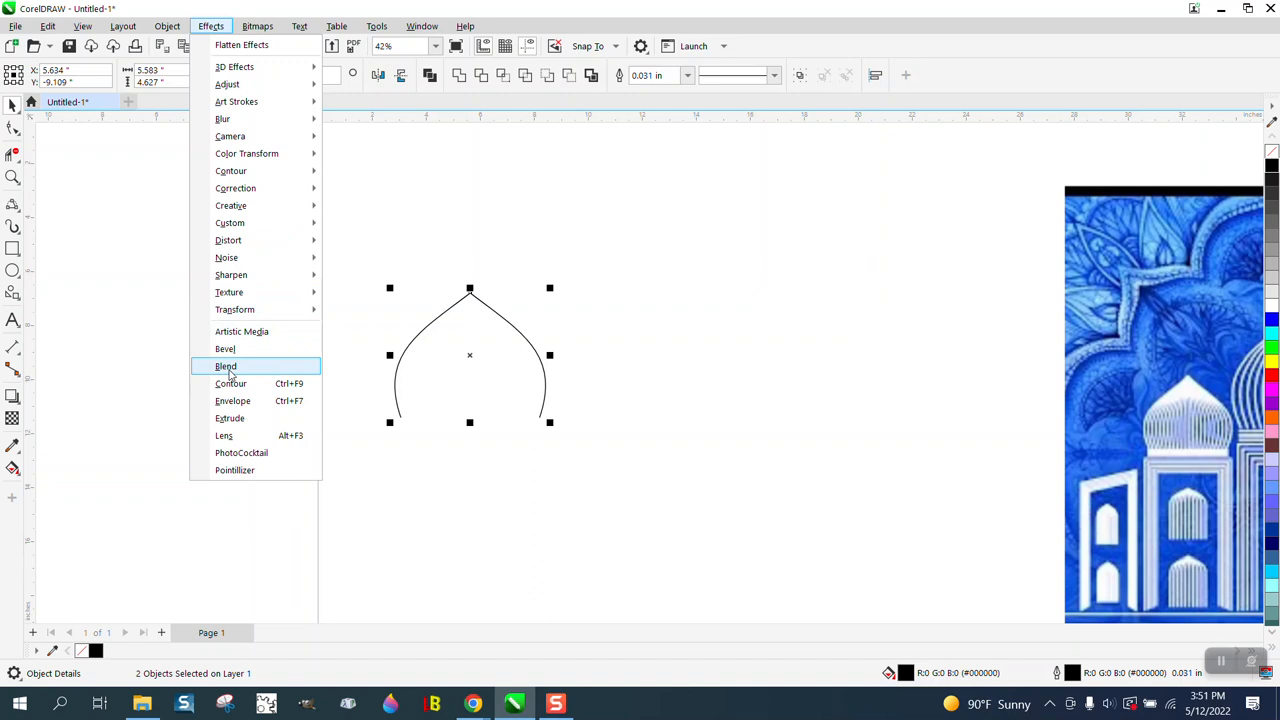
left_click(224, 366)
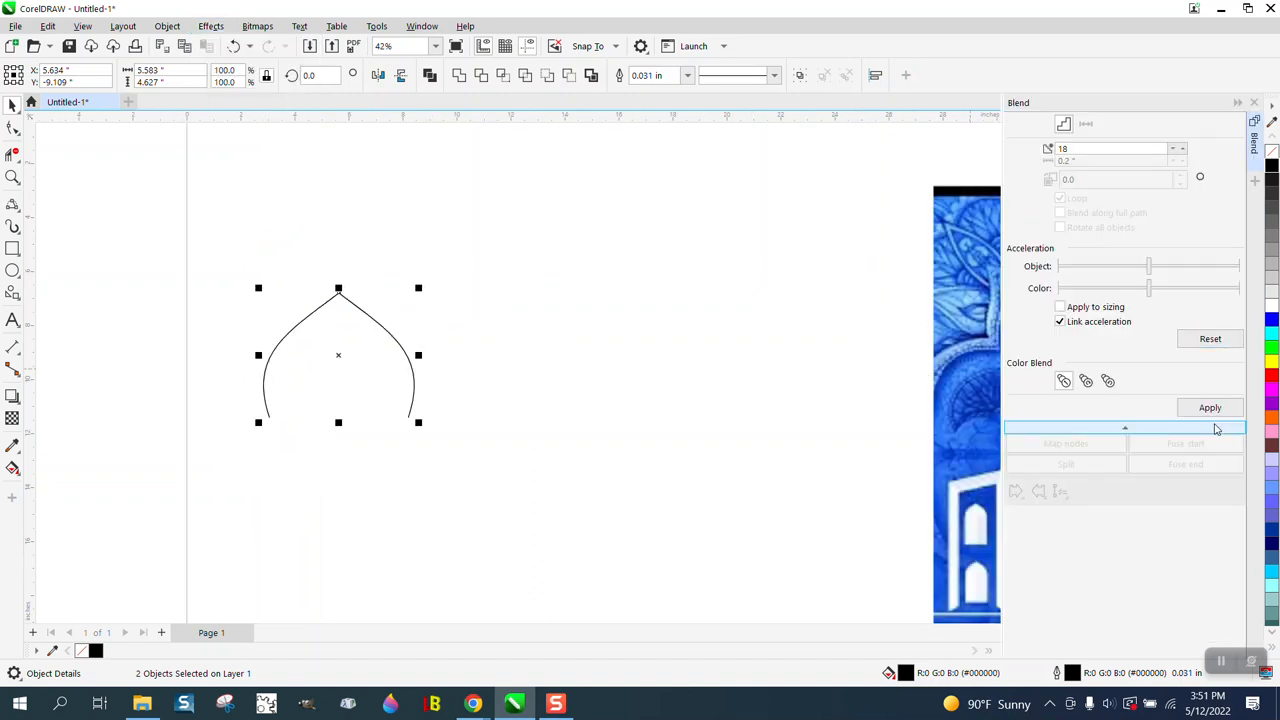
left_click(1210, 408)
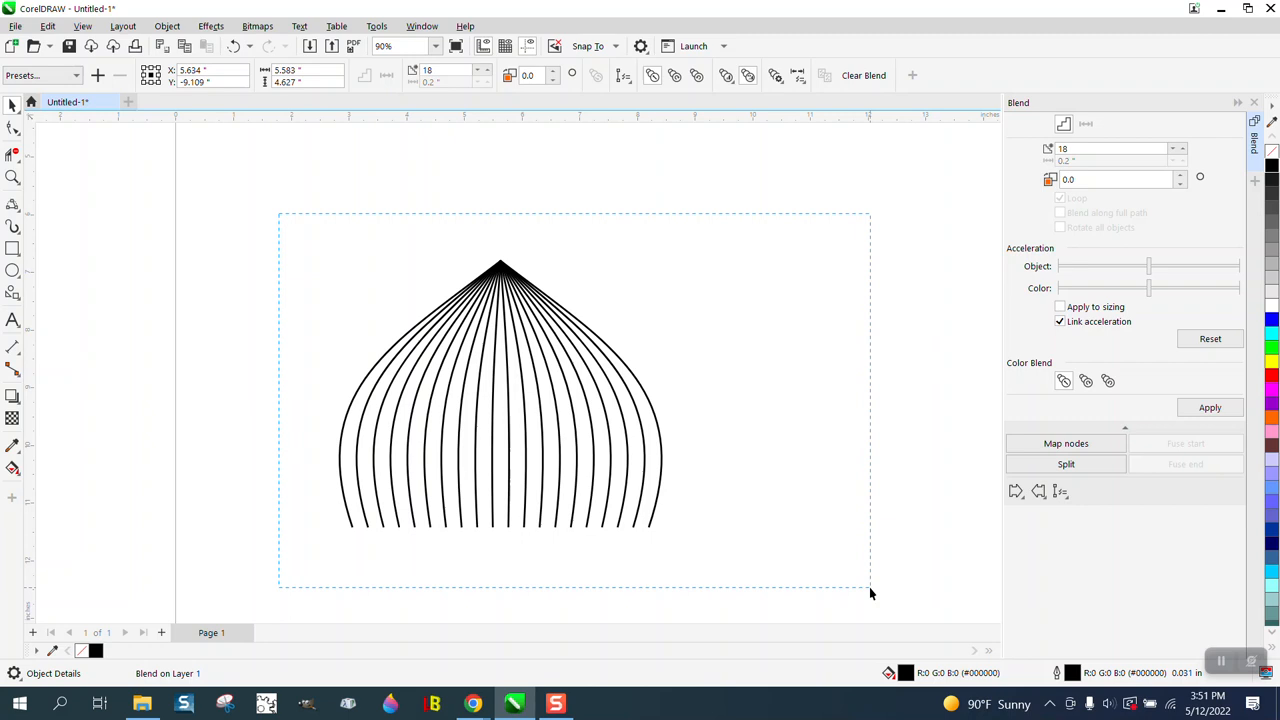
Break the blend apart, ungroup, convert outlines to objects and combine into one curve
left_click(168, 24)
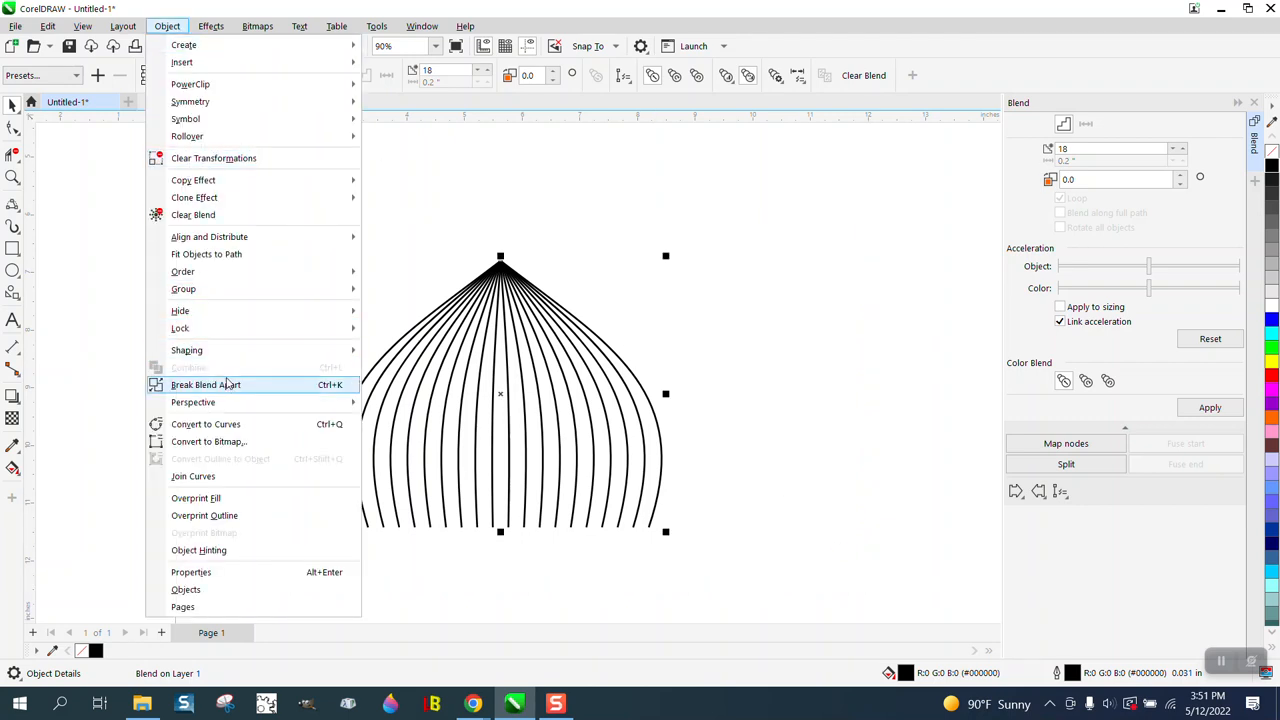
left_click(206, 384)
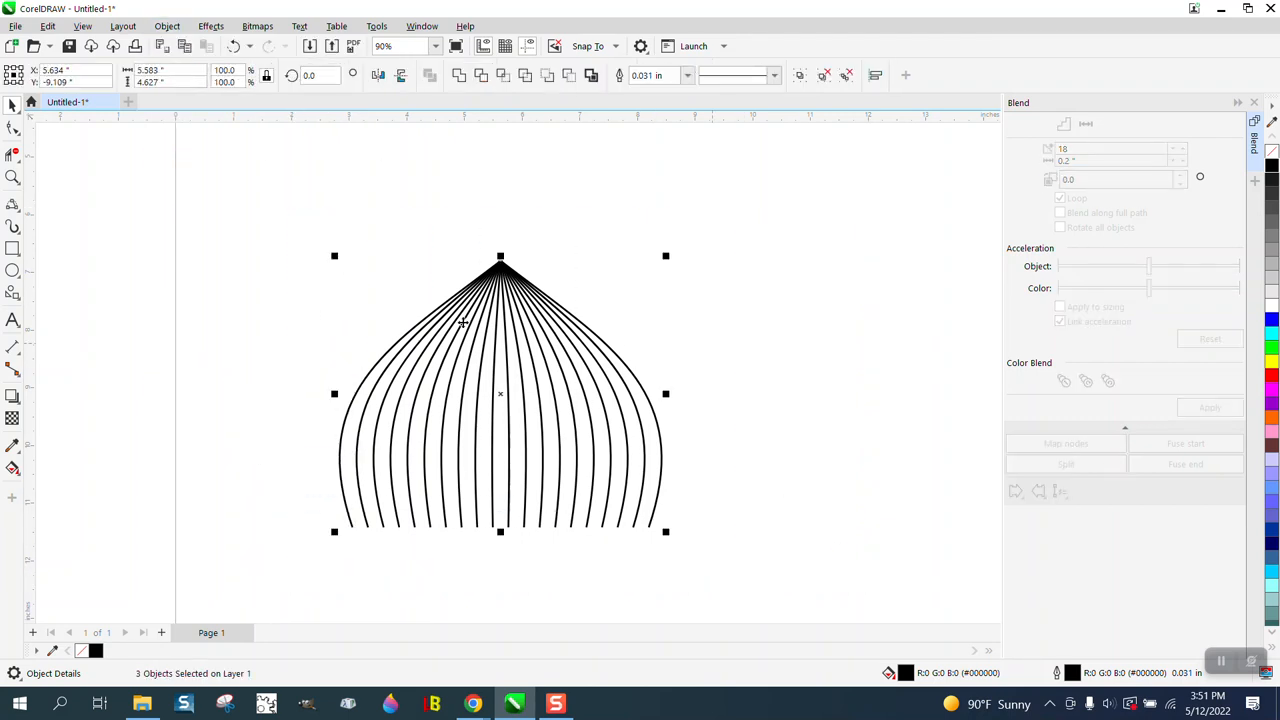
left_click(168, 26)
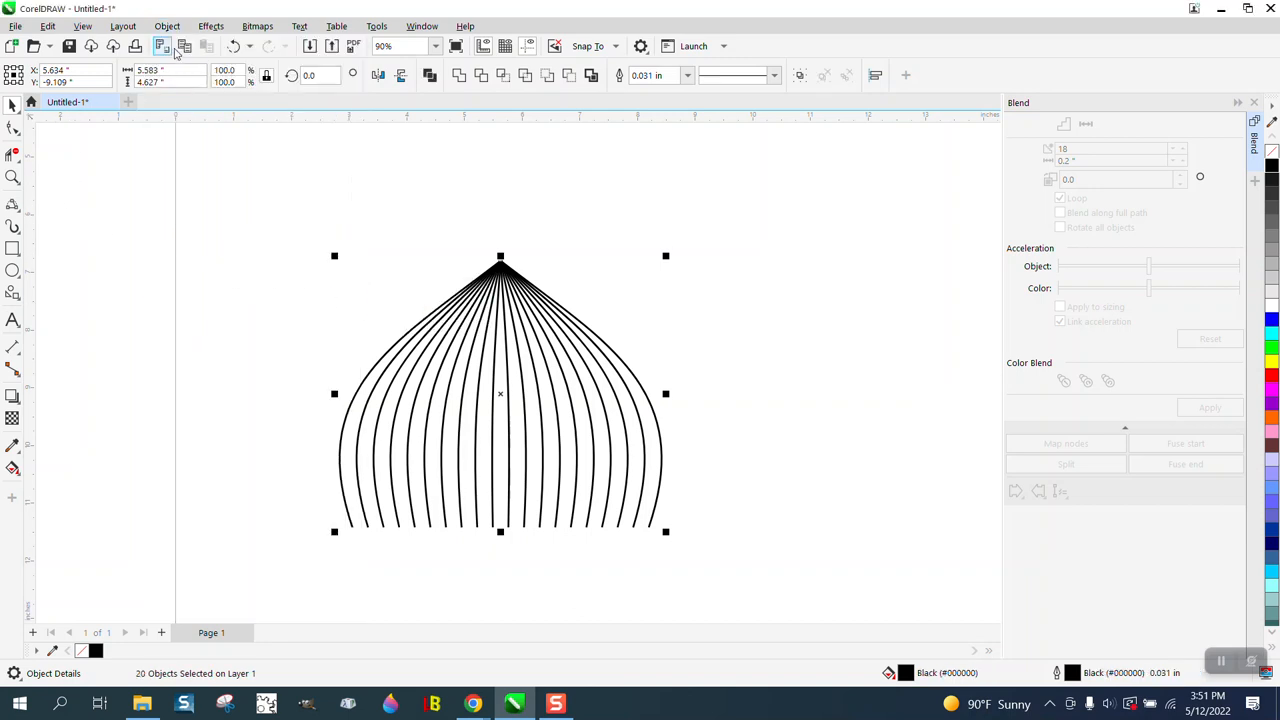
left_click(168, 26)
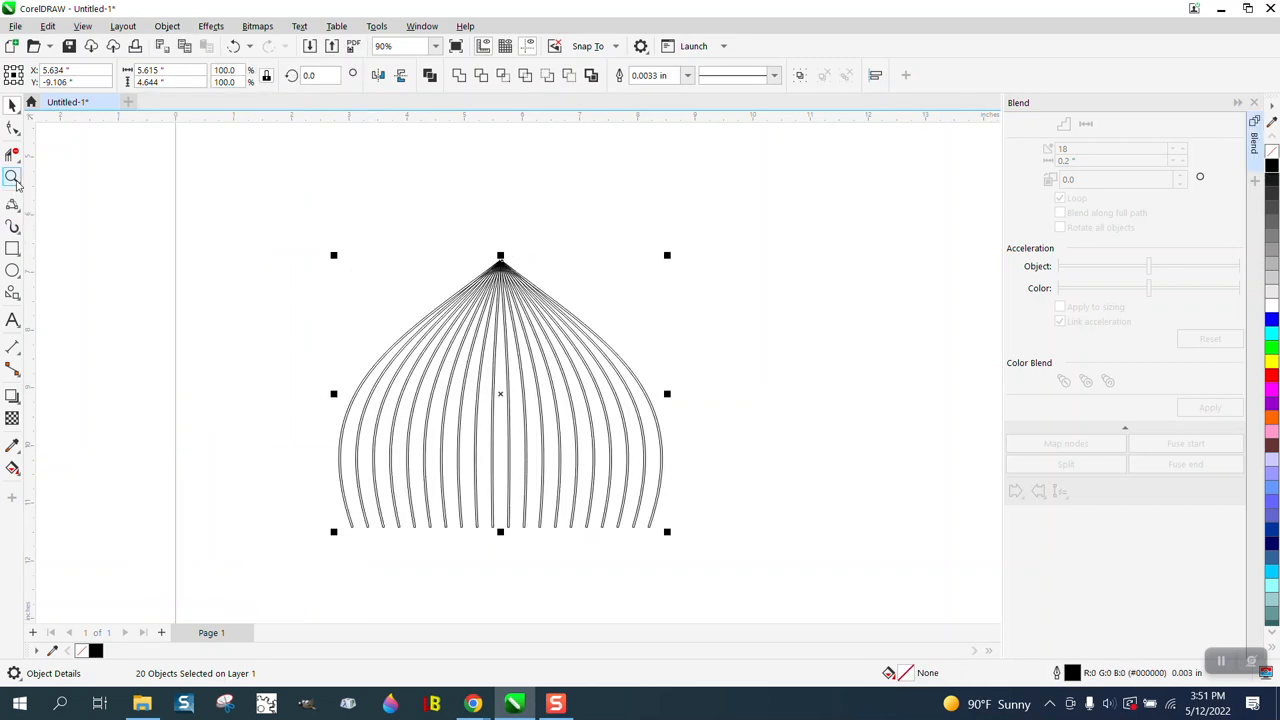
left_click(14, 176)
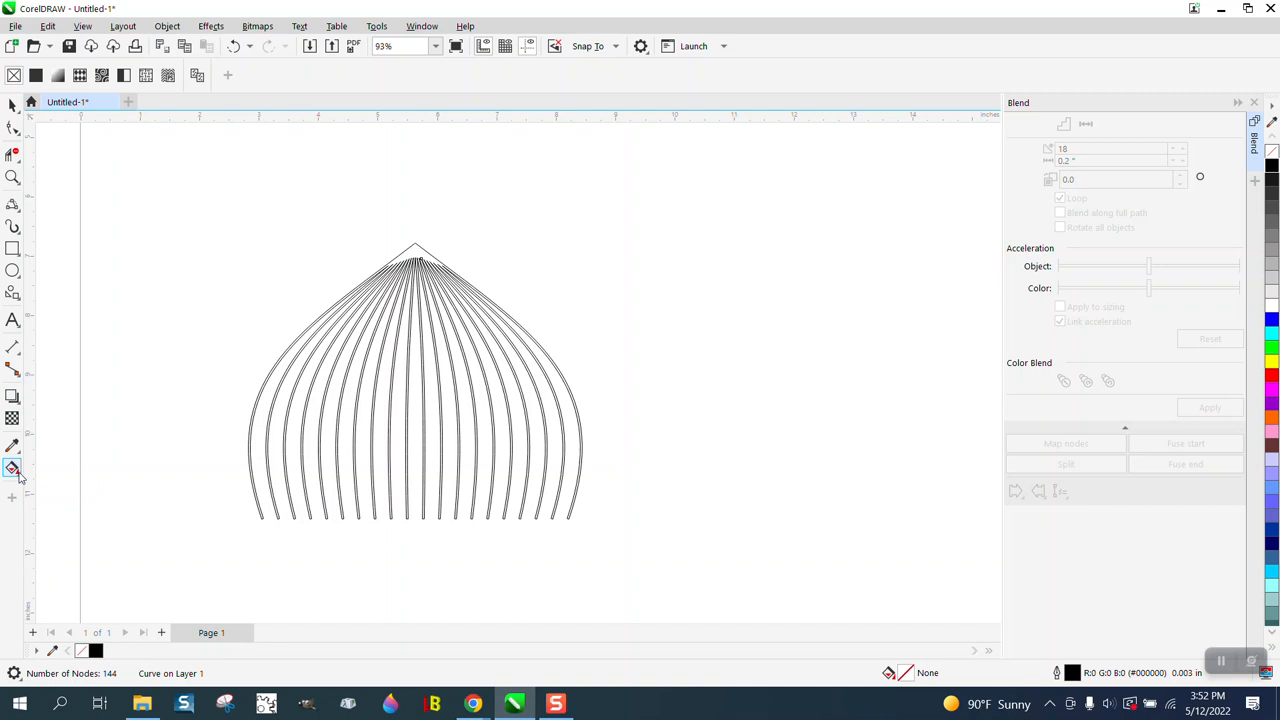
Use Smart Fill with black to fill the dome's stripes solid
left_click(14, 468)
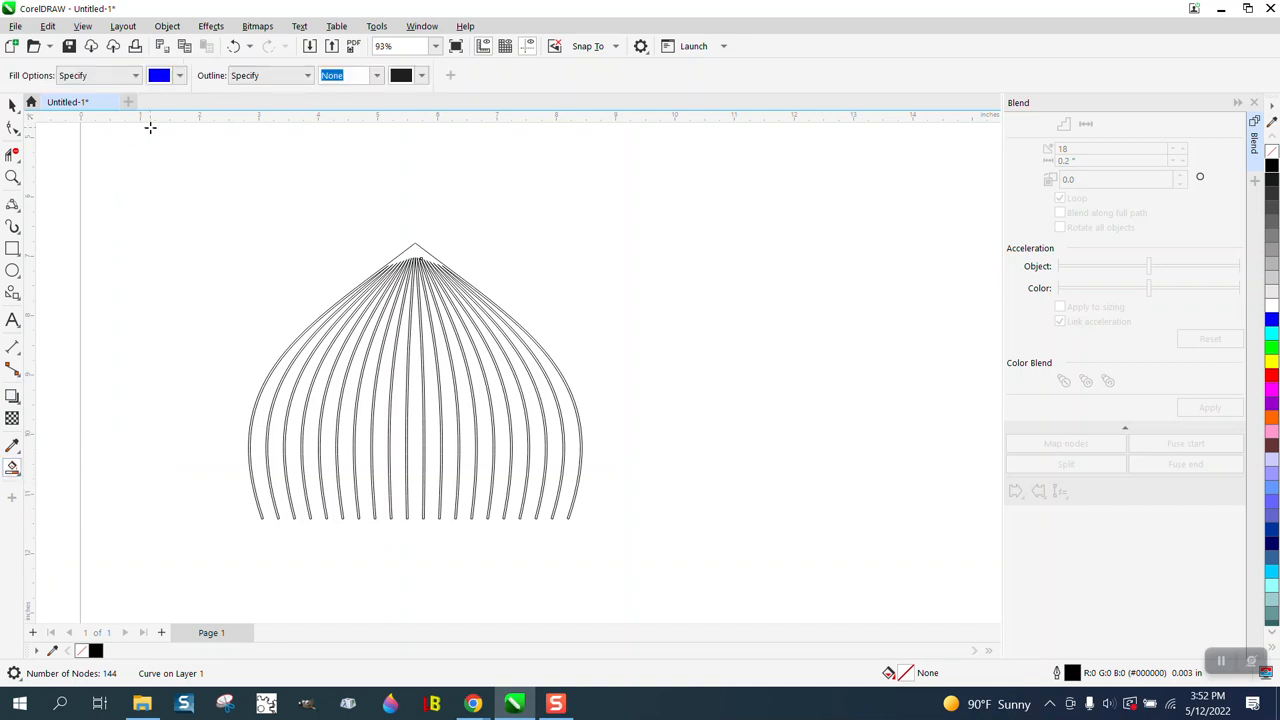
left_click(178, 76)
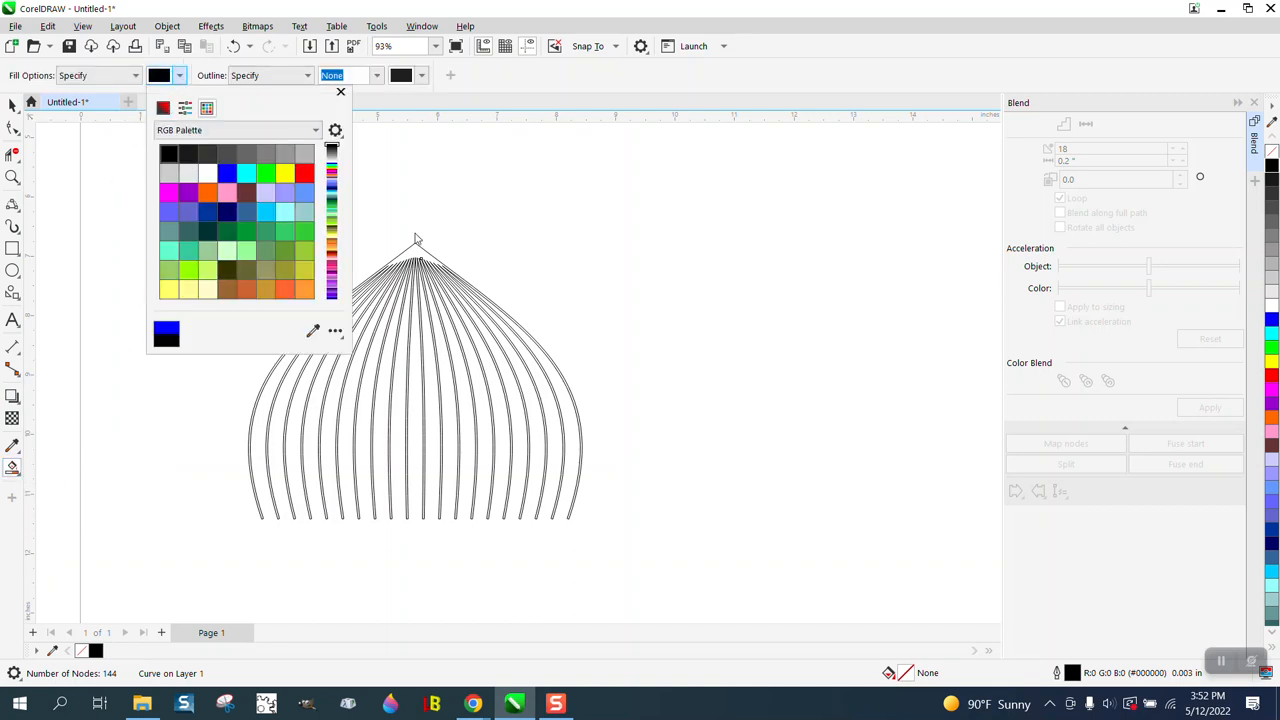
left_click(340, 92)
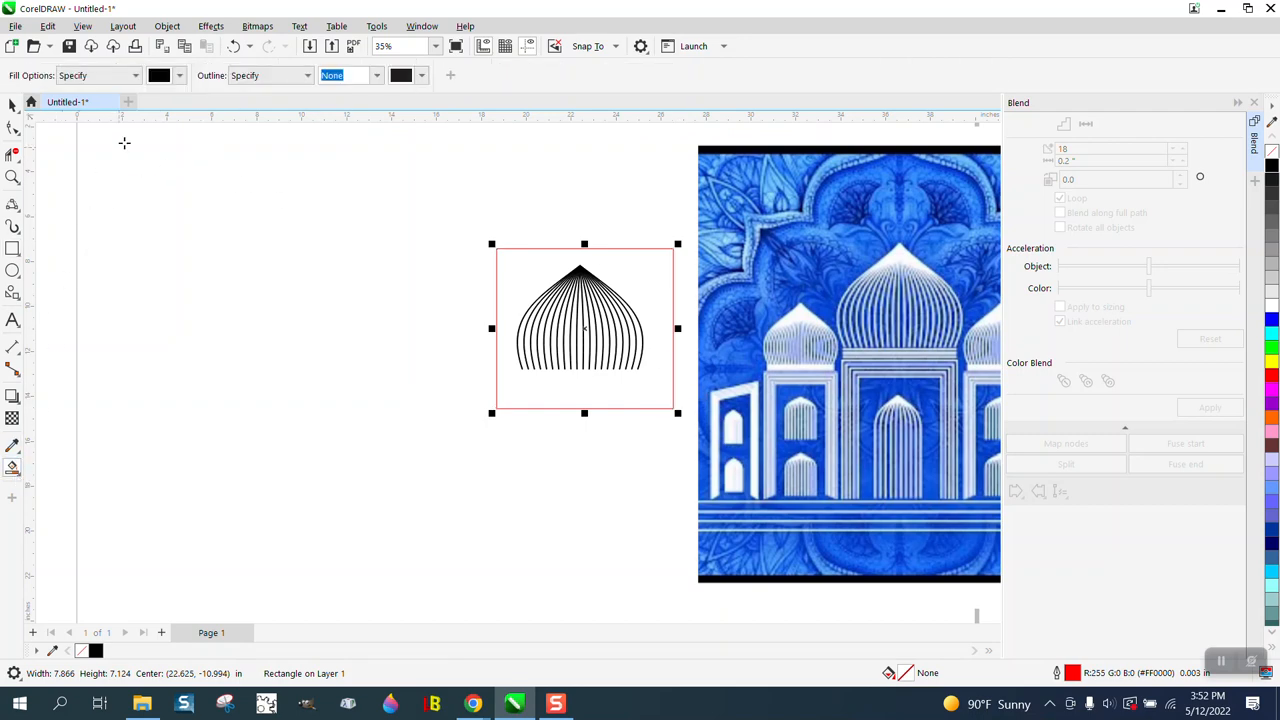
Fill the rectangle blue, send it behind the dome and select the black stripes
left_click(178, 76)
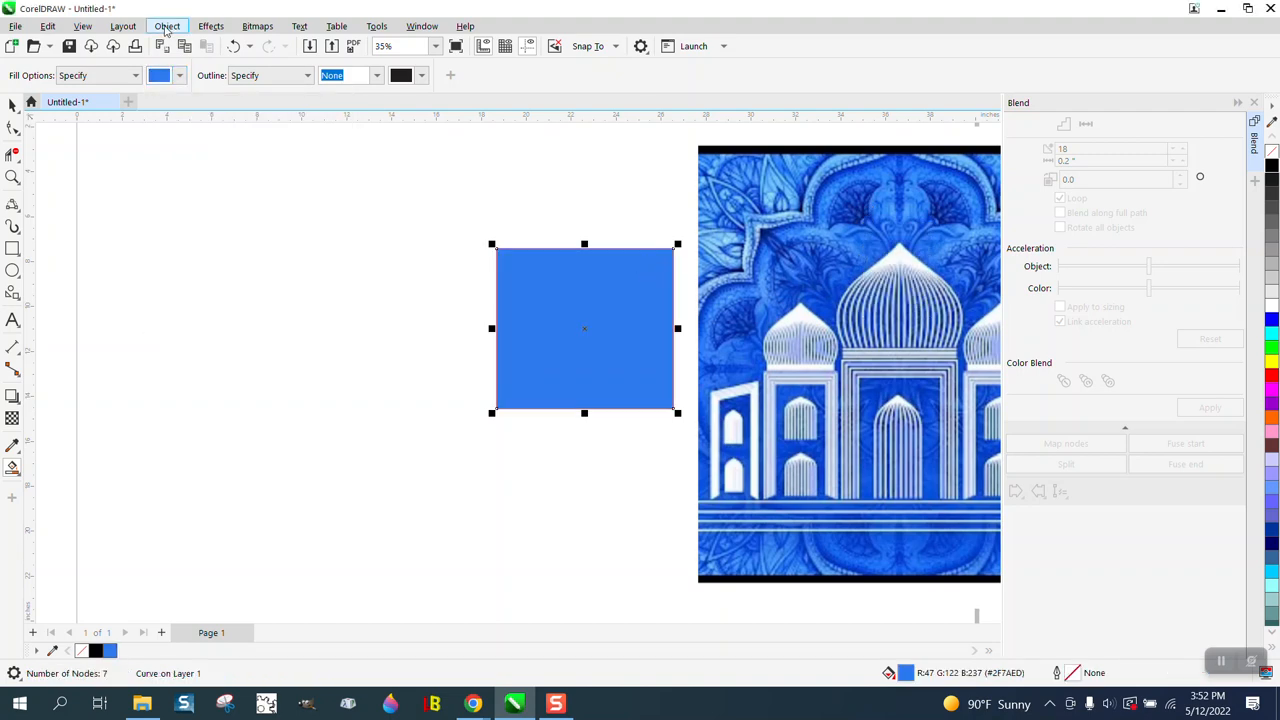
left_click(168, 26)
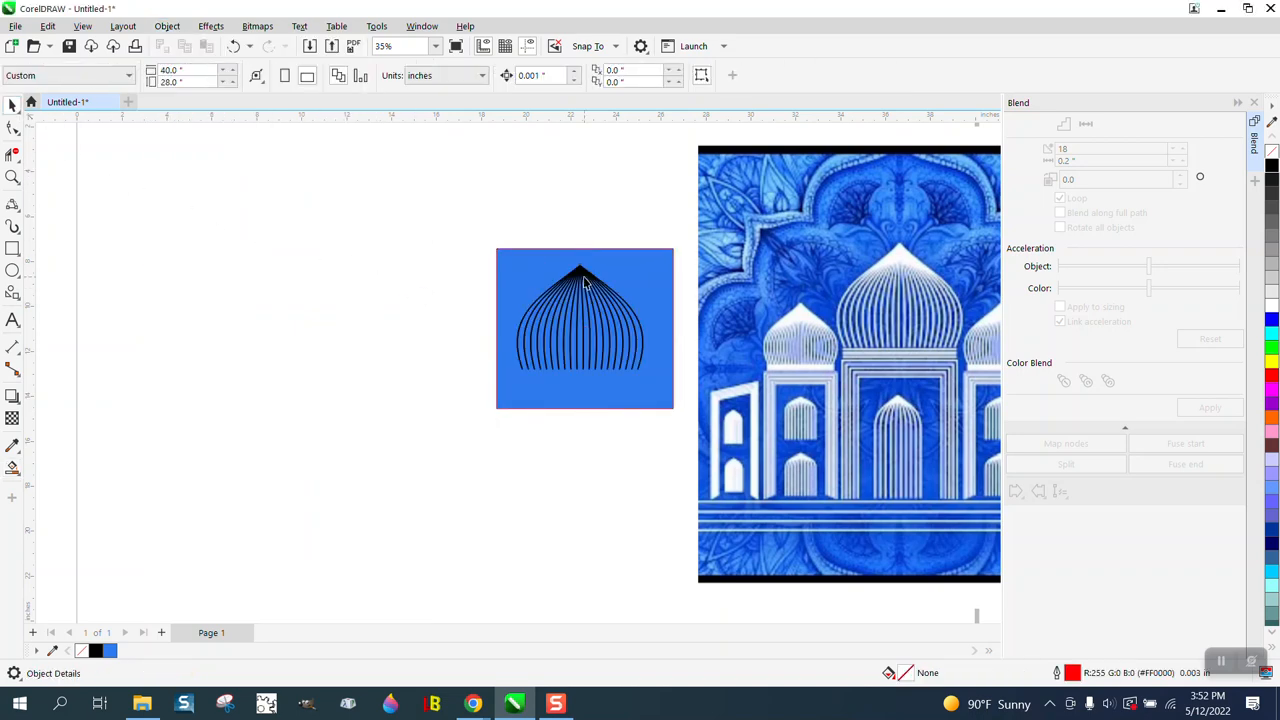
left_click(580, 320)
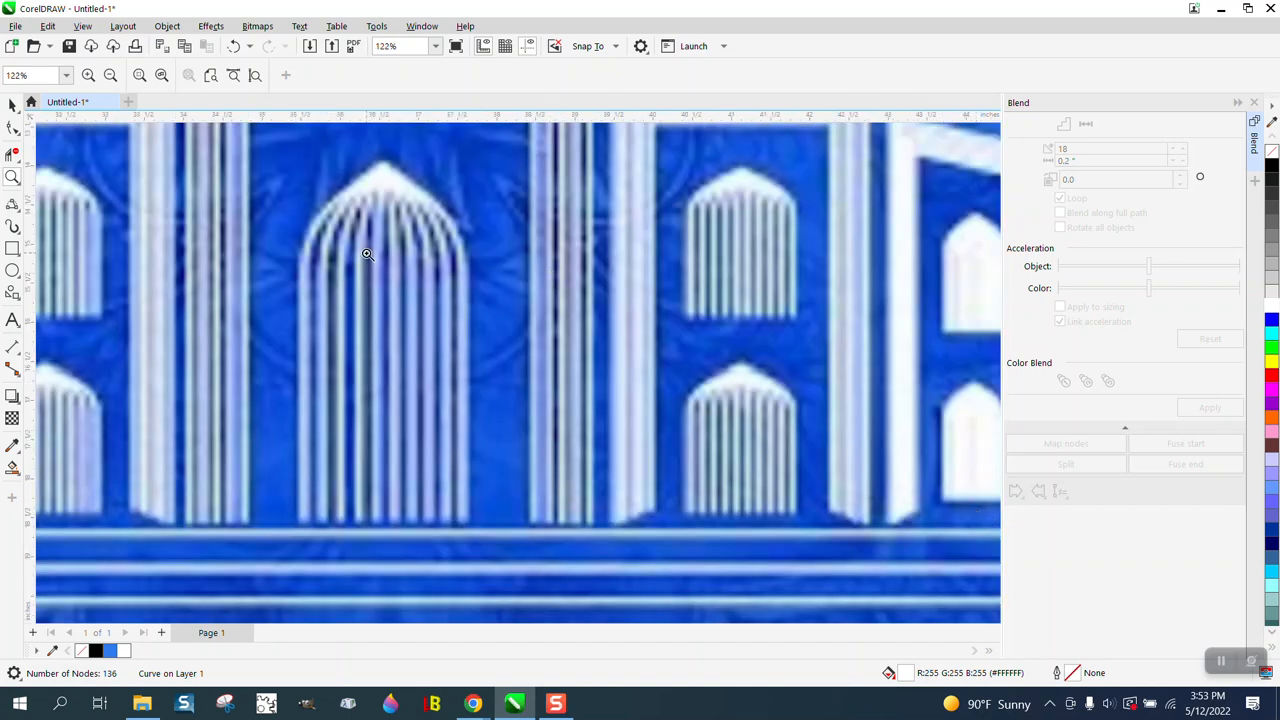
mouse_move(380, 178)
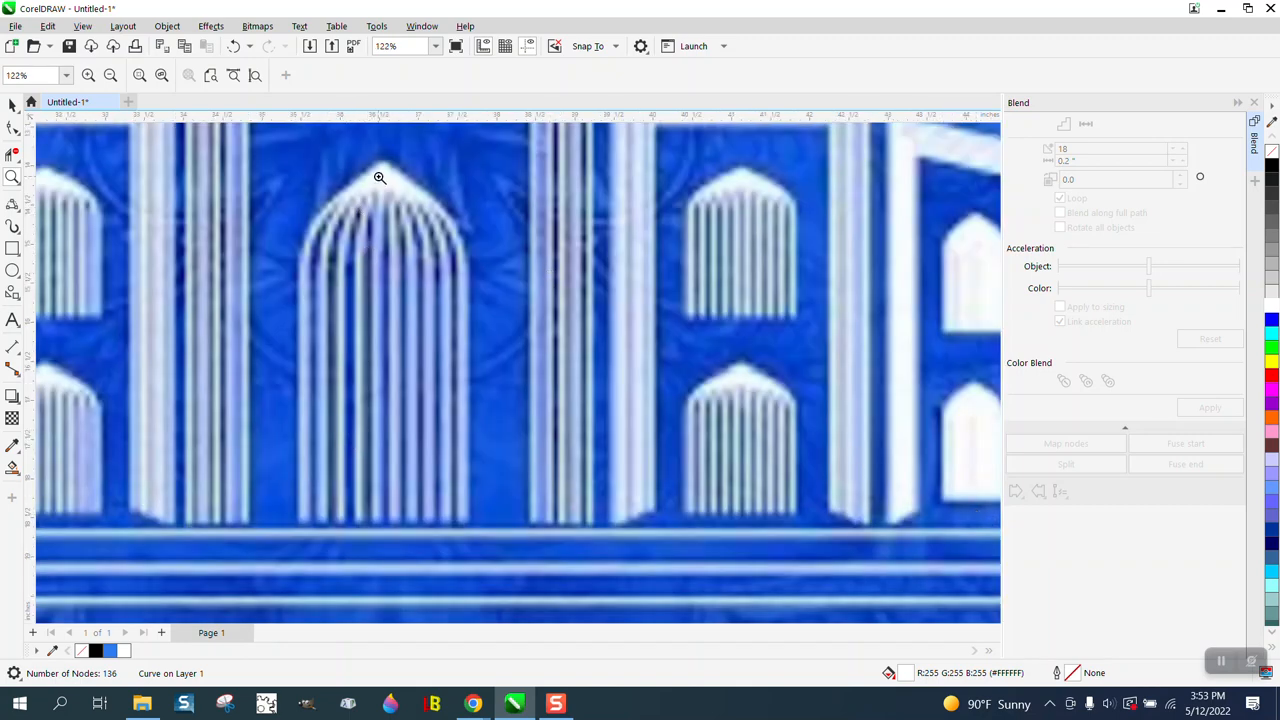